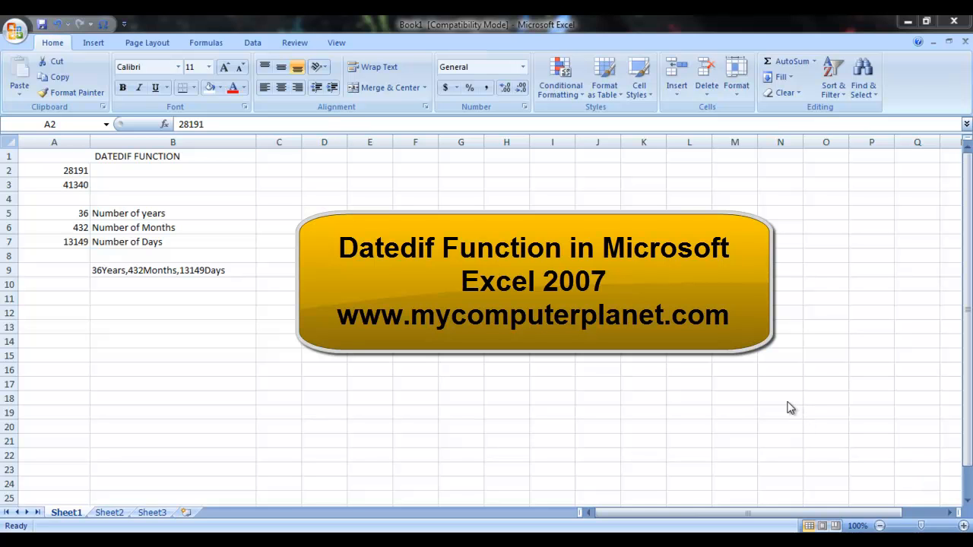
mouse_move(735, 416)
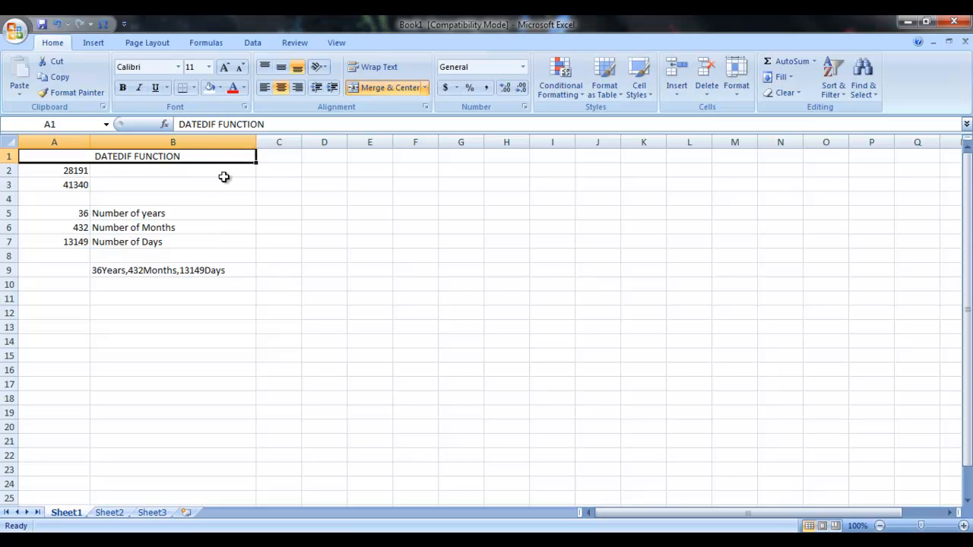
mouse_move(213, 177)
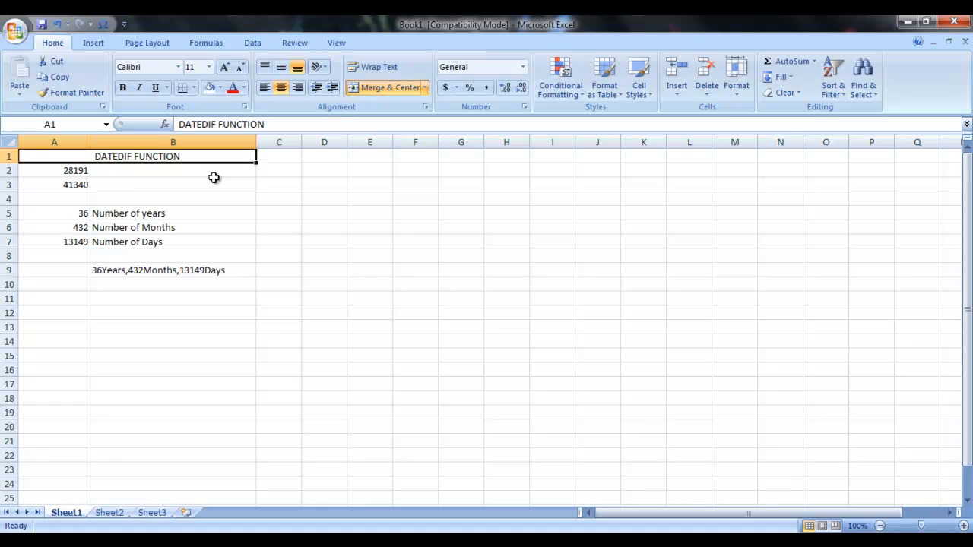
mouse_move(134, 179)
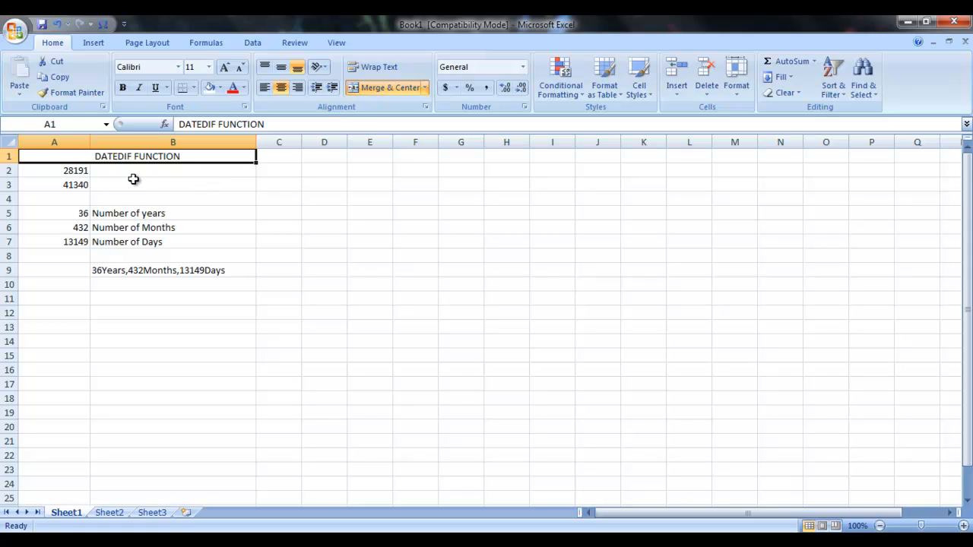
mouse_move(159, 228)
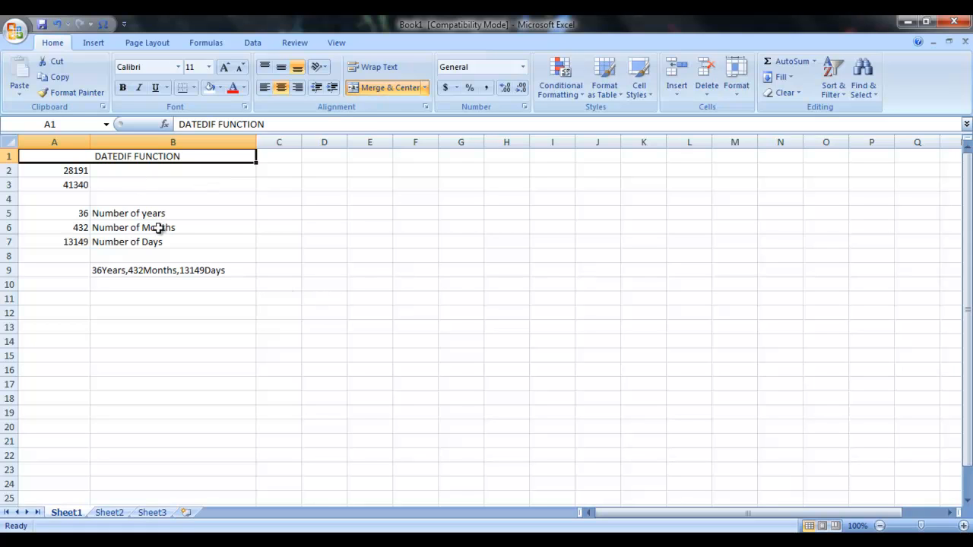
Review the years, months and days labels, colour the DATEDIF FUNCTION title red, and select E4
click(174, 213)
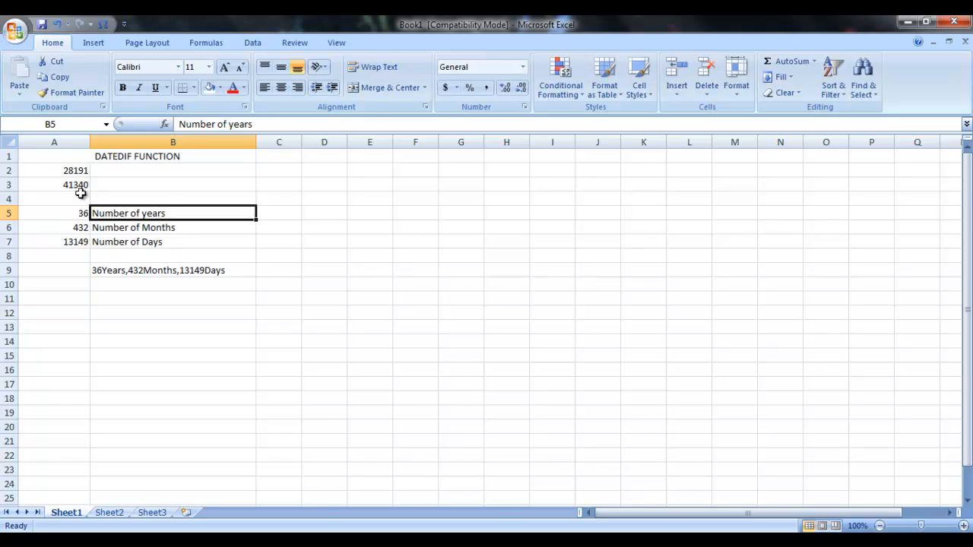
click(174, 228)
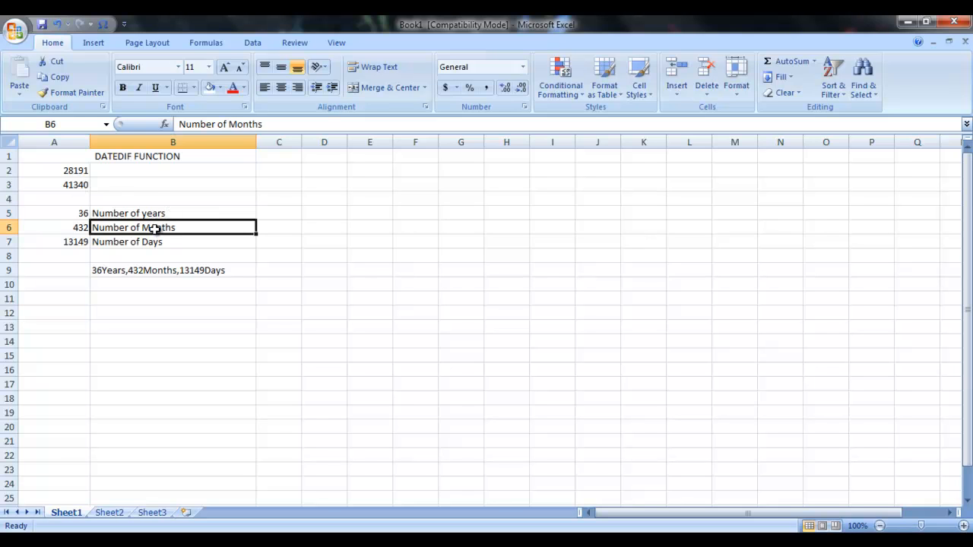
click(173, 242)
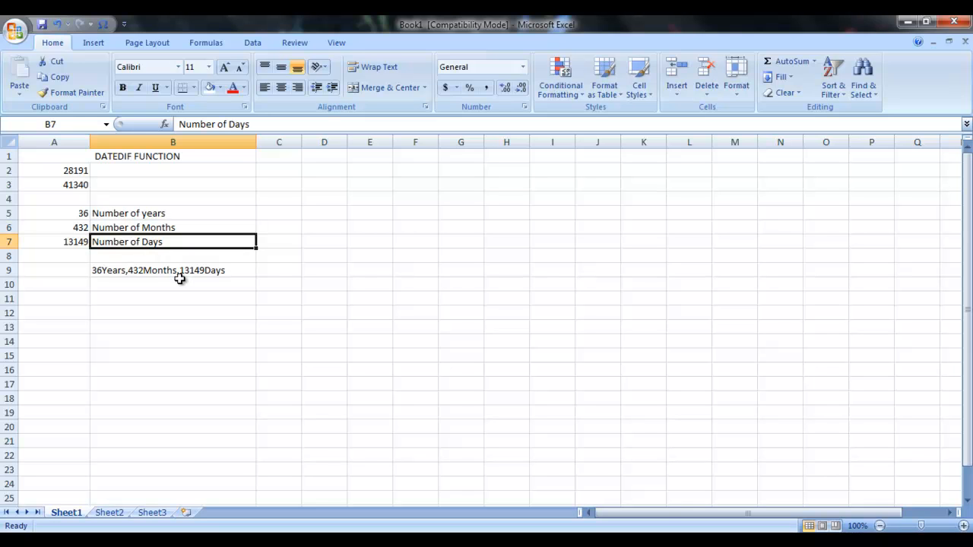
mouse_move(155, 216)
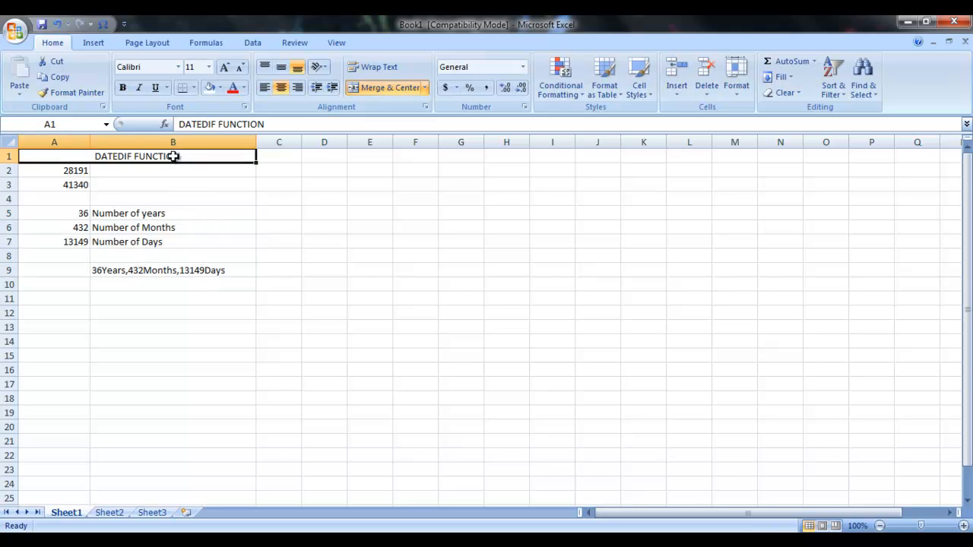
click(233, 88)
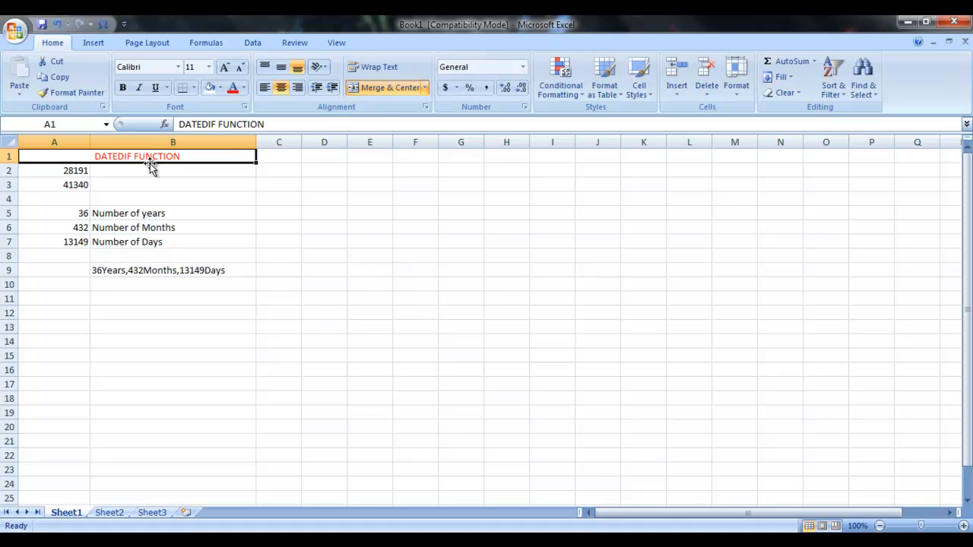
mouse_move(359, 200)
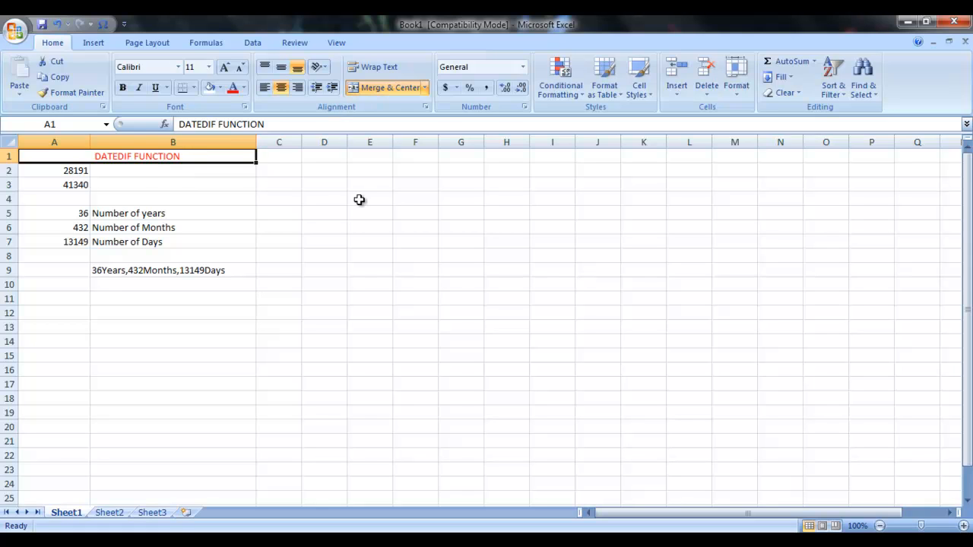
click(370, 197)
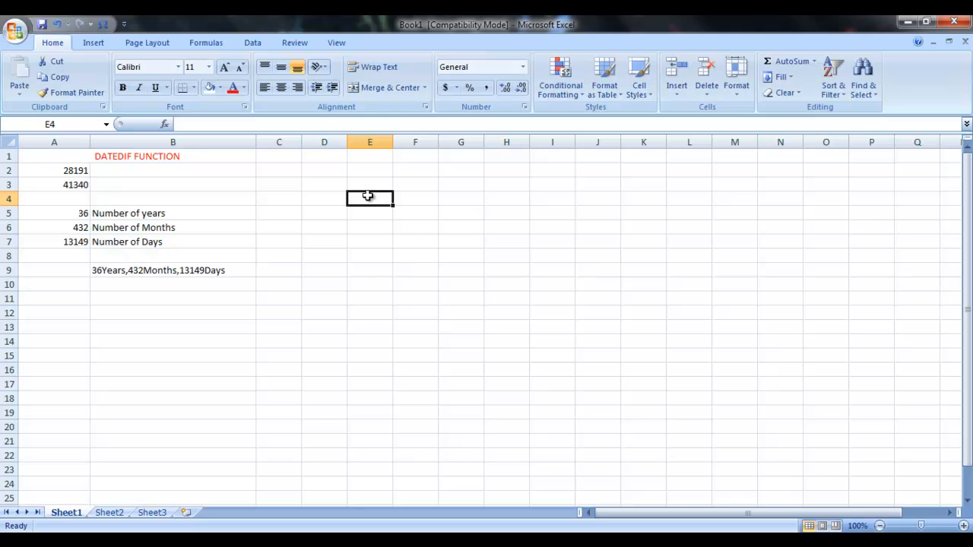
Start = and =sum( in E4 but escape both so E4 stays empty, then show the Formulas ribbon
text(=)
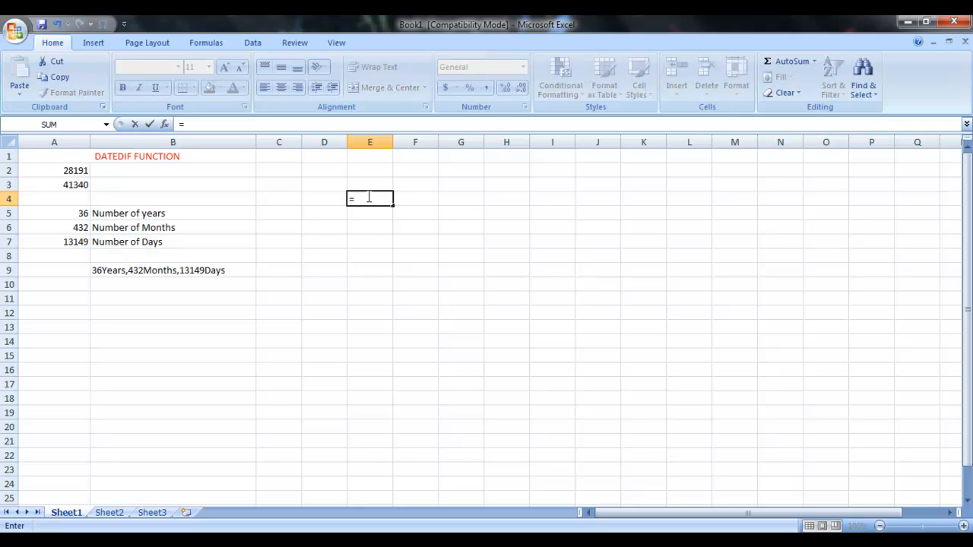
key(Escape)
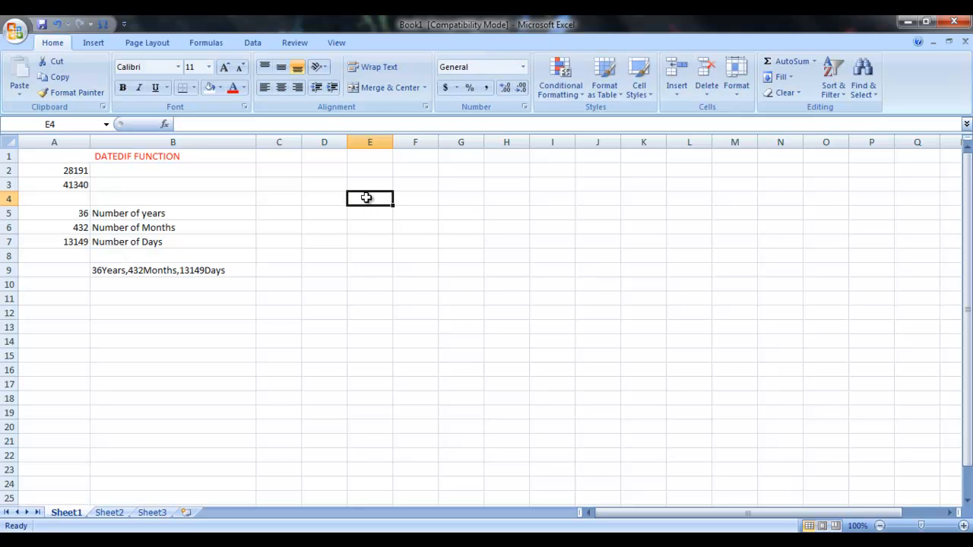
text(=sum()
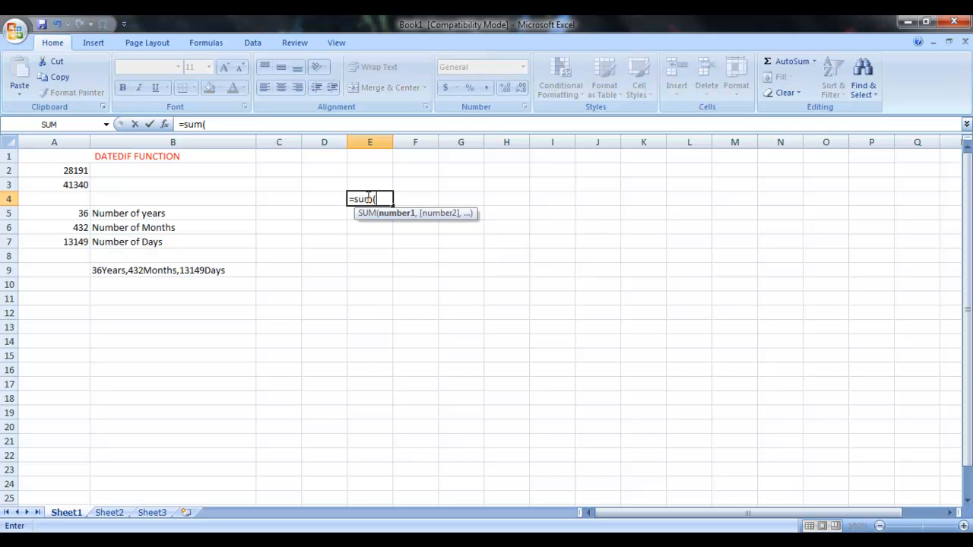
key(Escape)
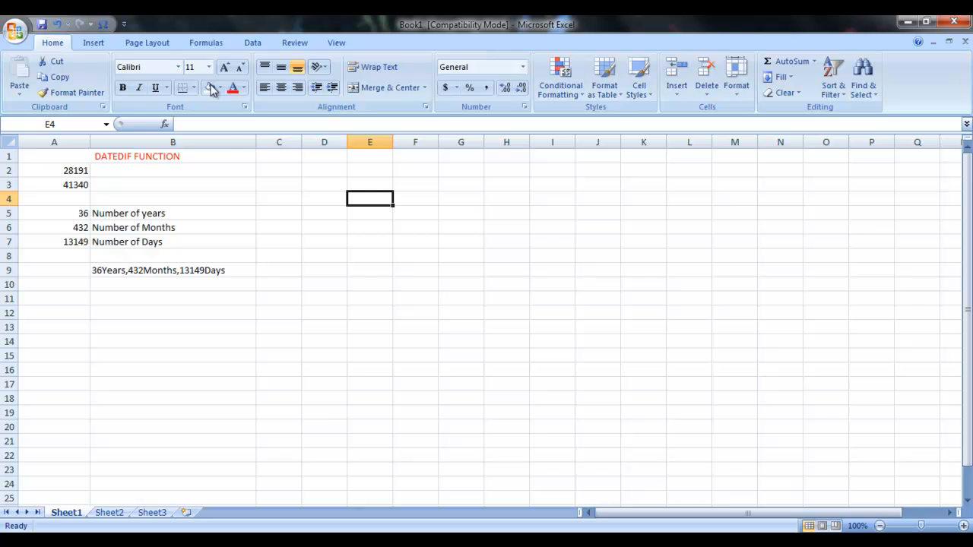
click(207, 43)
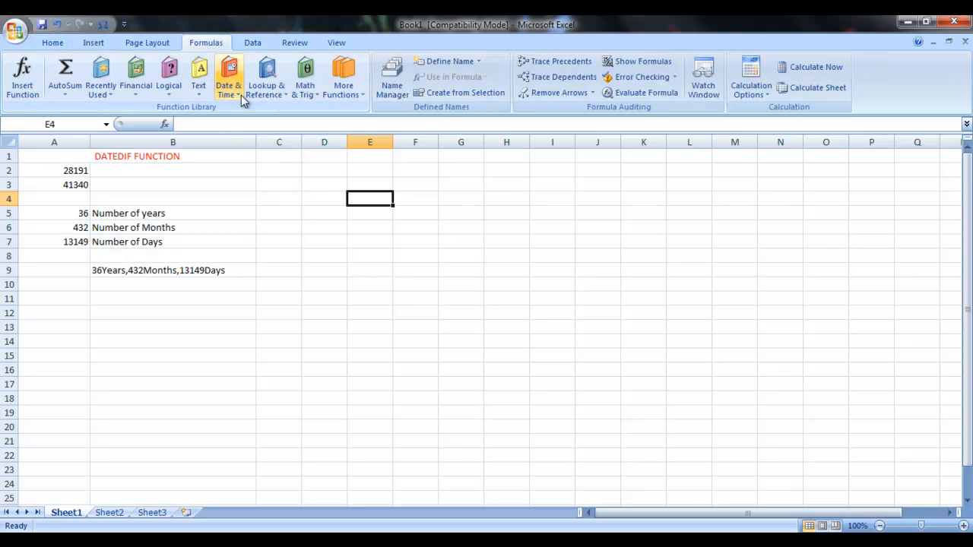
mouse_move(21, 76)
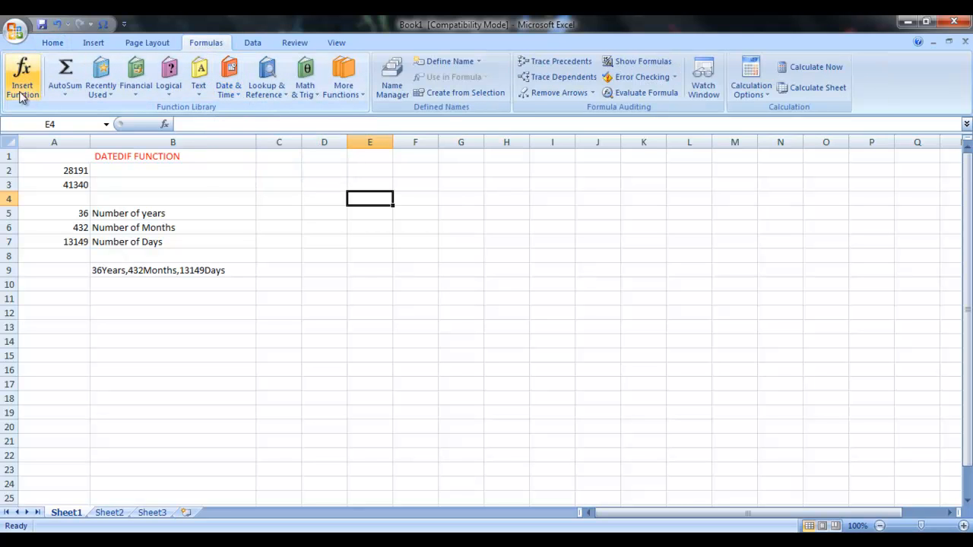
click(23, 76)
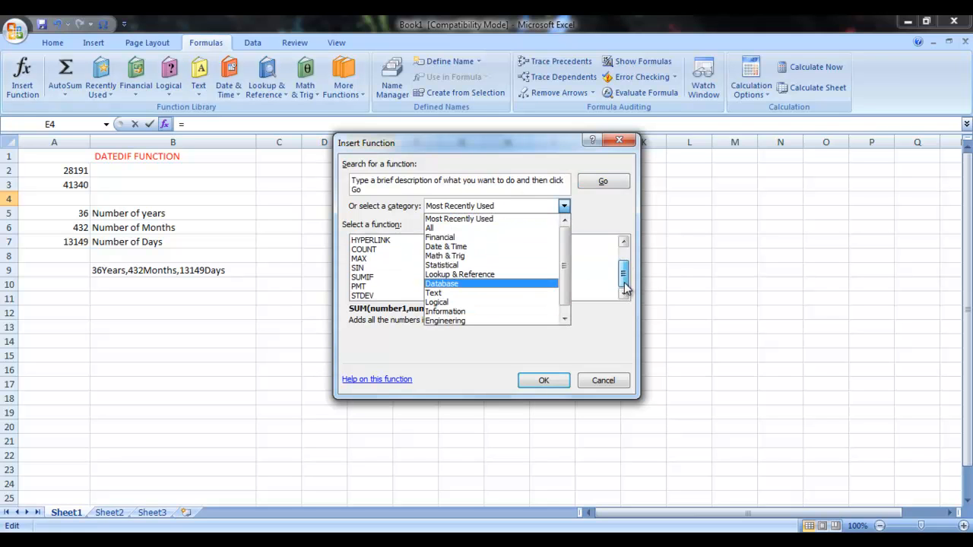
click(602, 380)
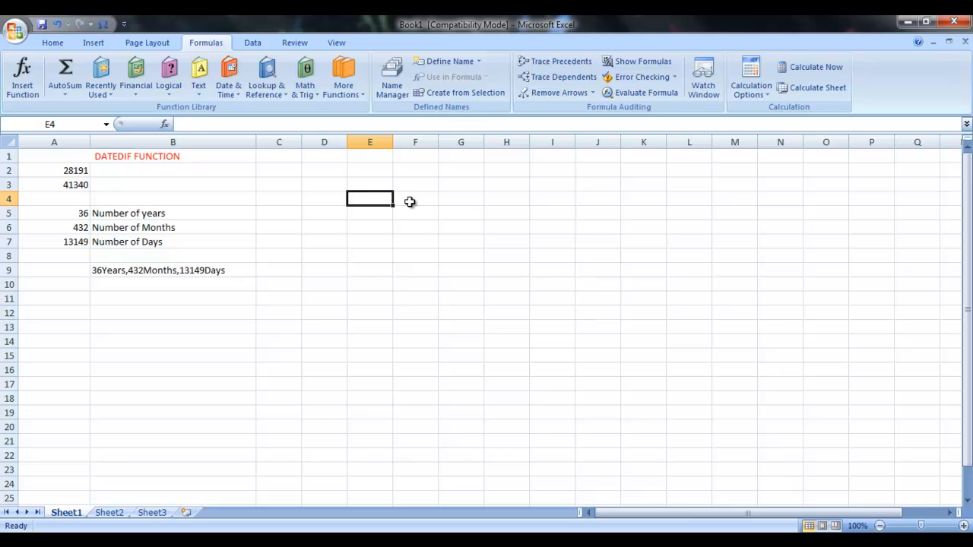
mouse_move(390, 188)
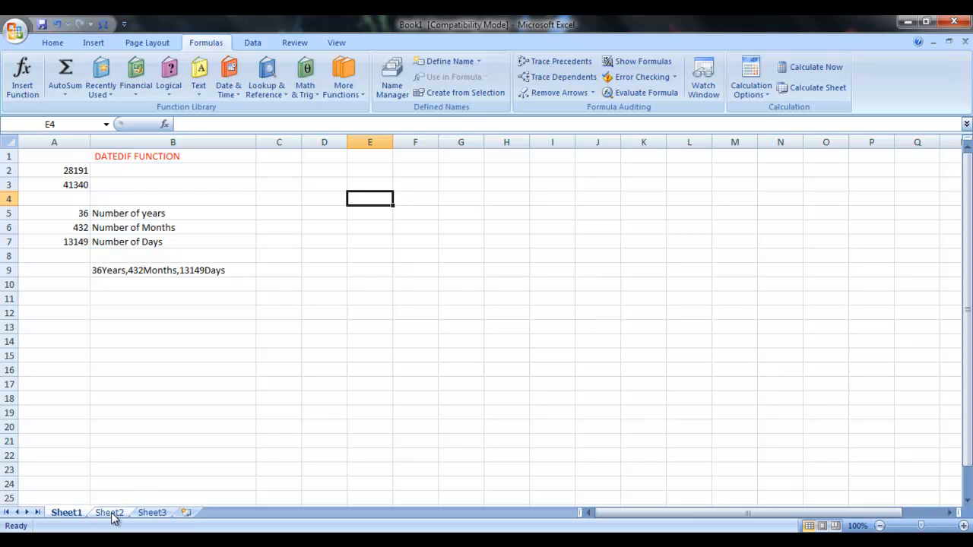
On Sheet2, enter the end date 7-3-2013 in A2 below the 1977 start date
click(110, 512)
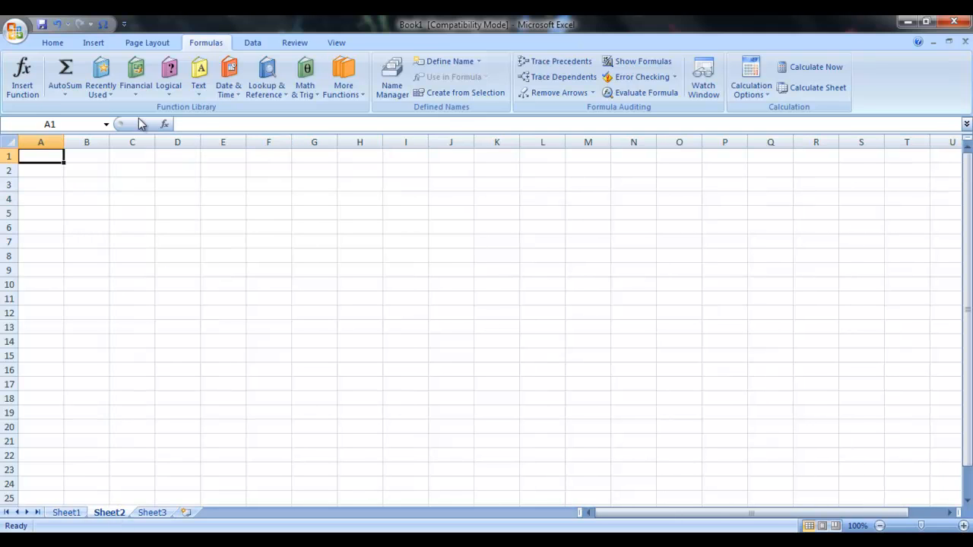
click(51, 43)
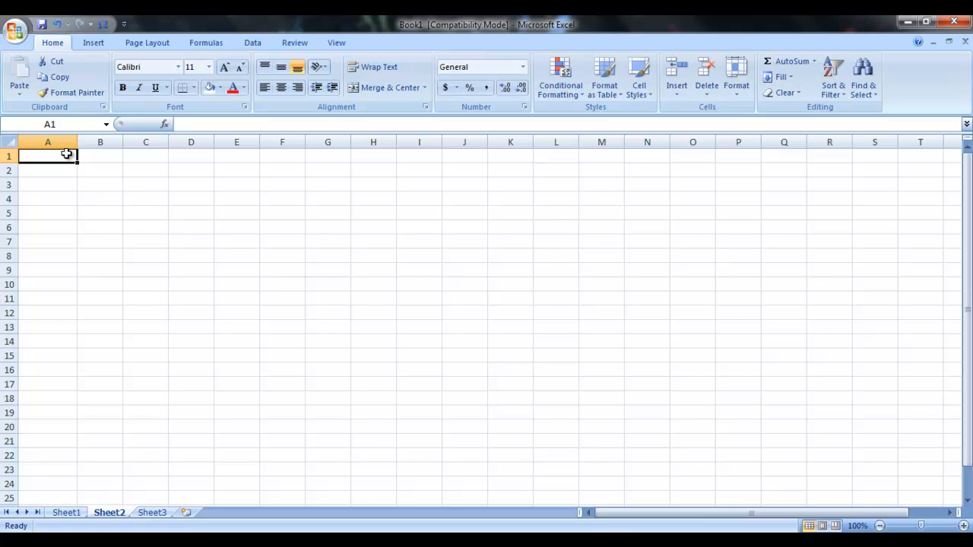
text(7-3)
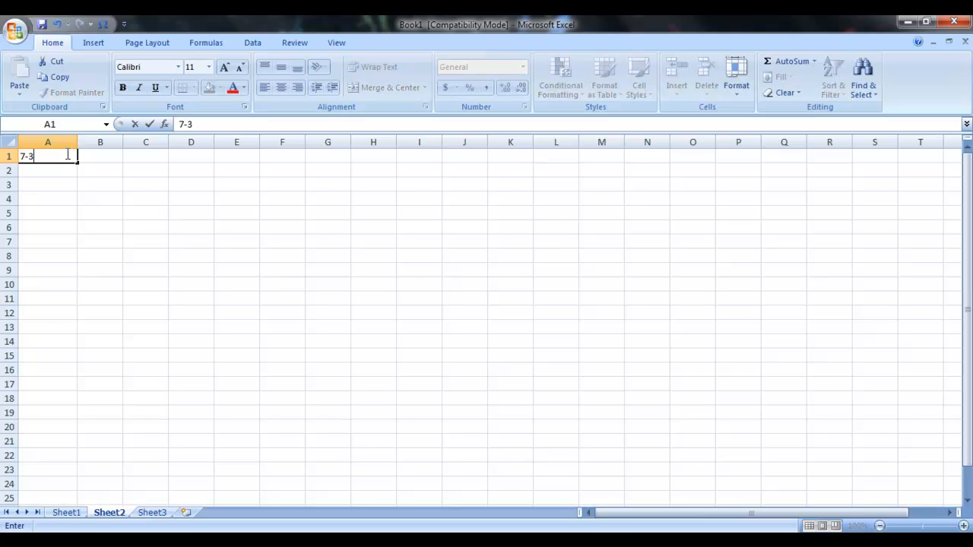
text(-)
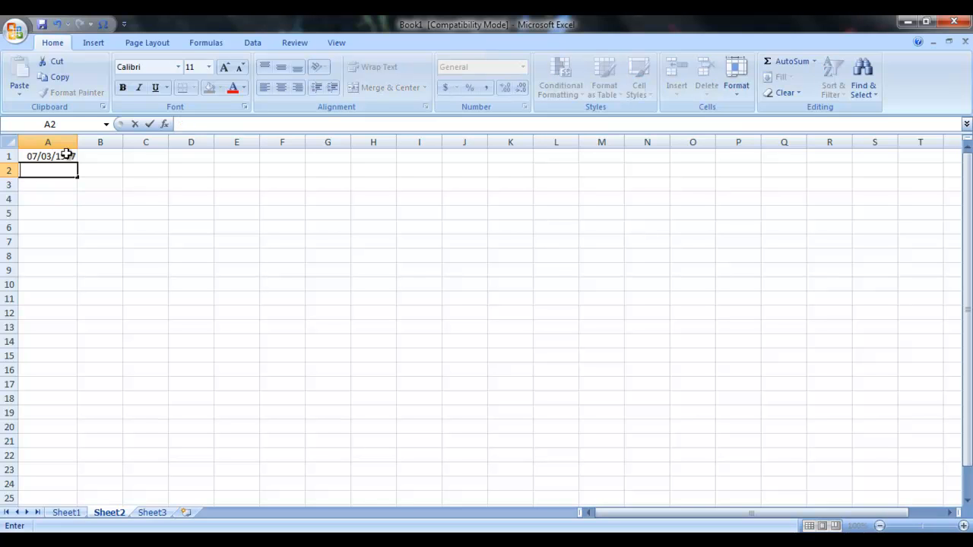
text(7-3-)
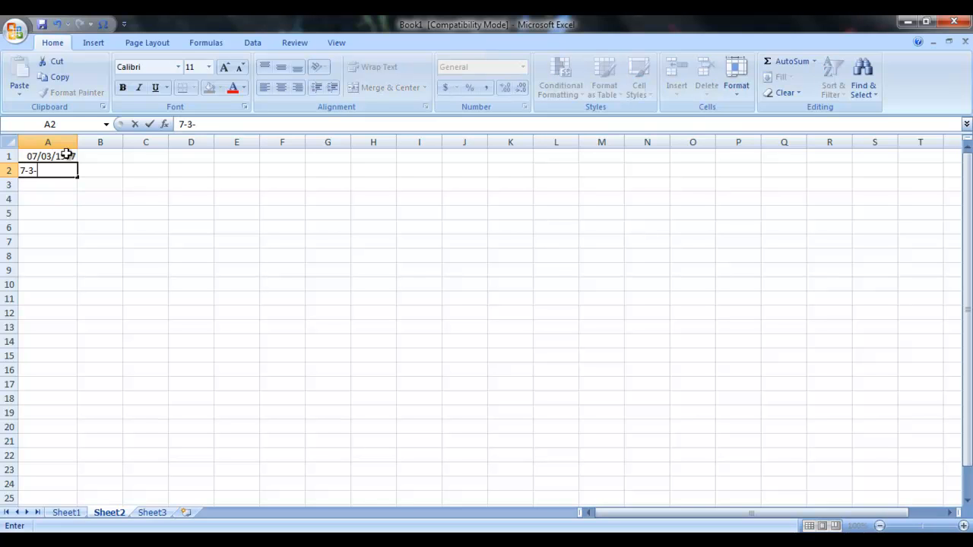
text(2013)
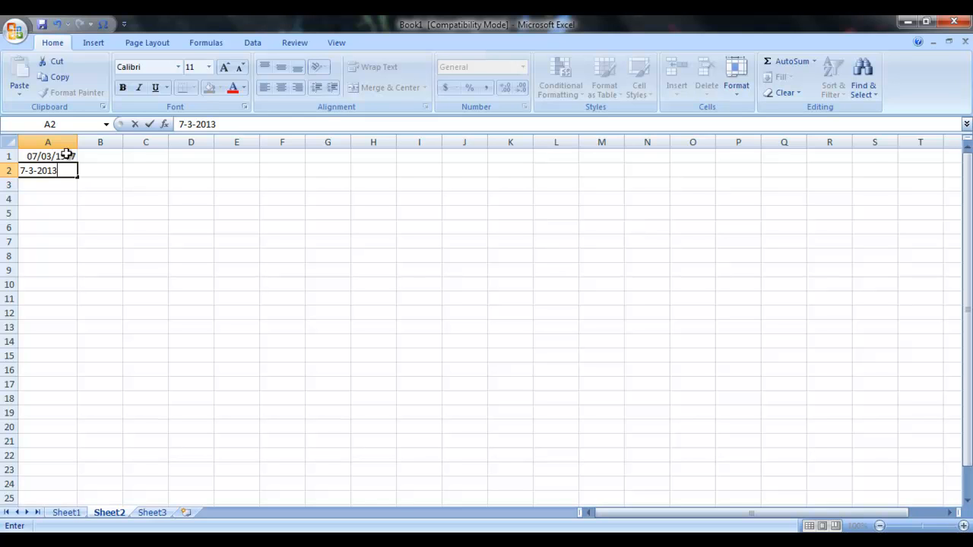
key(Return)
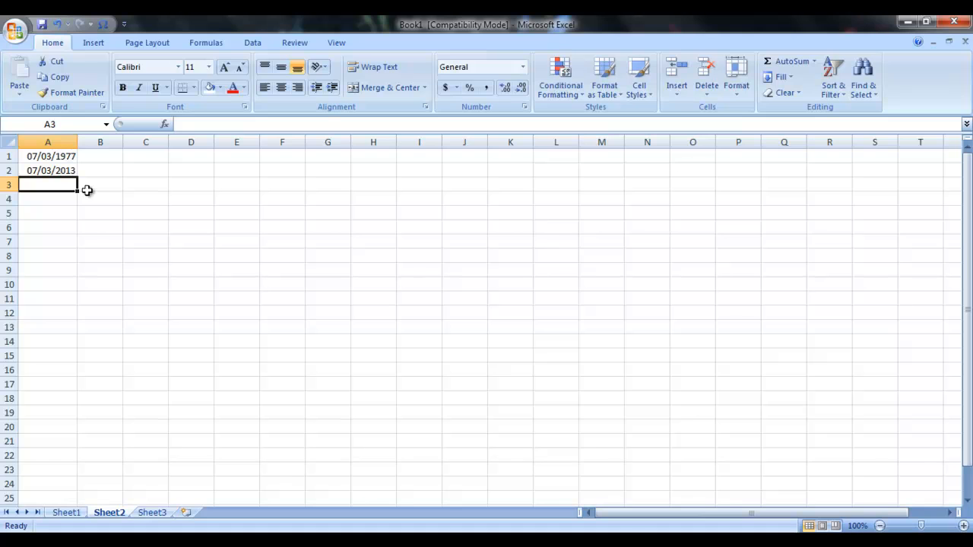
mouse_move(88, 298)
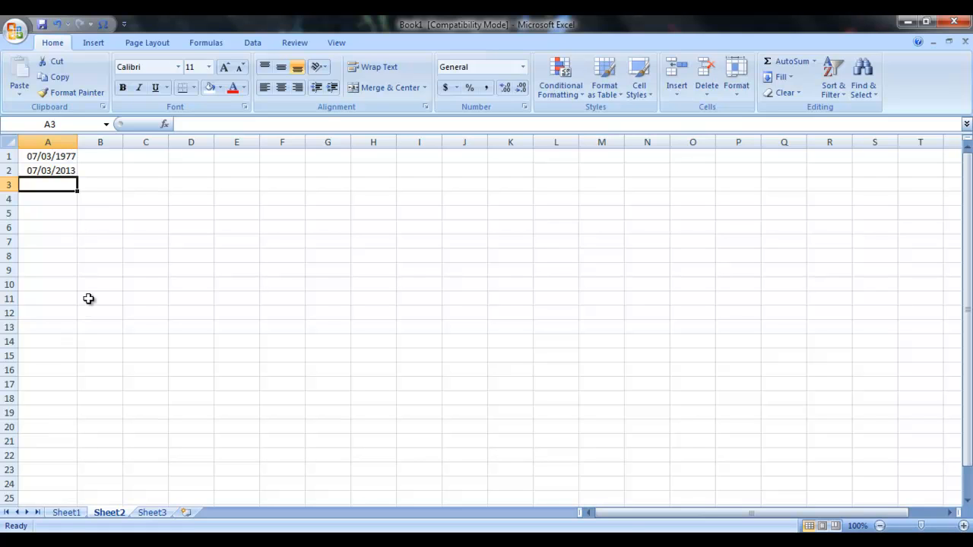
mouse_move(67, 159)
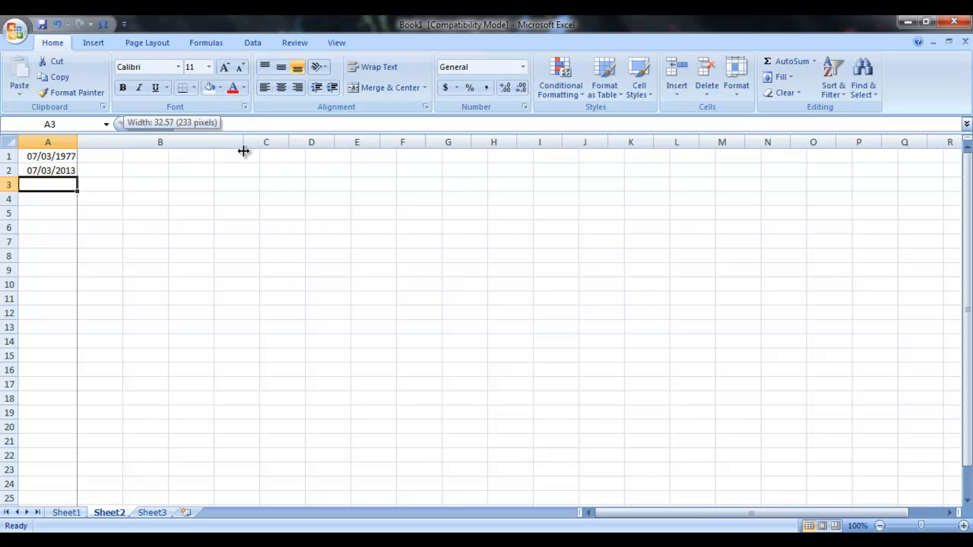
Widen column B and enter Number of Years in B4, then begin Number of Months in B5
drag(244, 143, 255, 143)
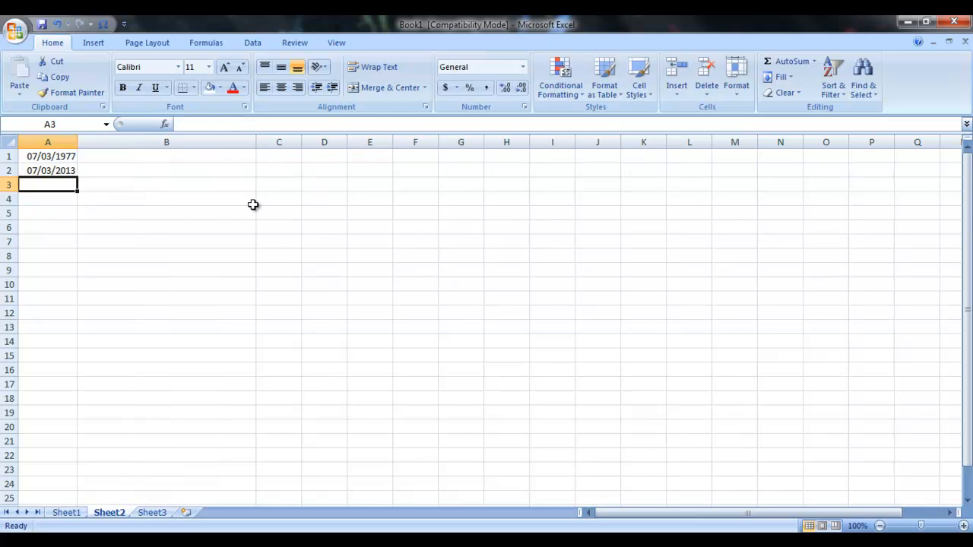
click(165, 197)
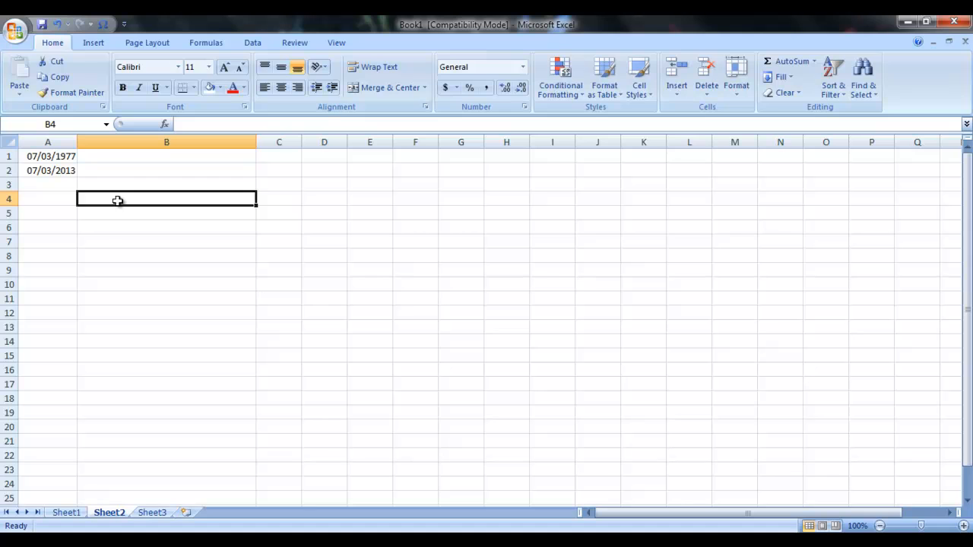
text(Number)
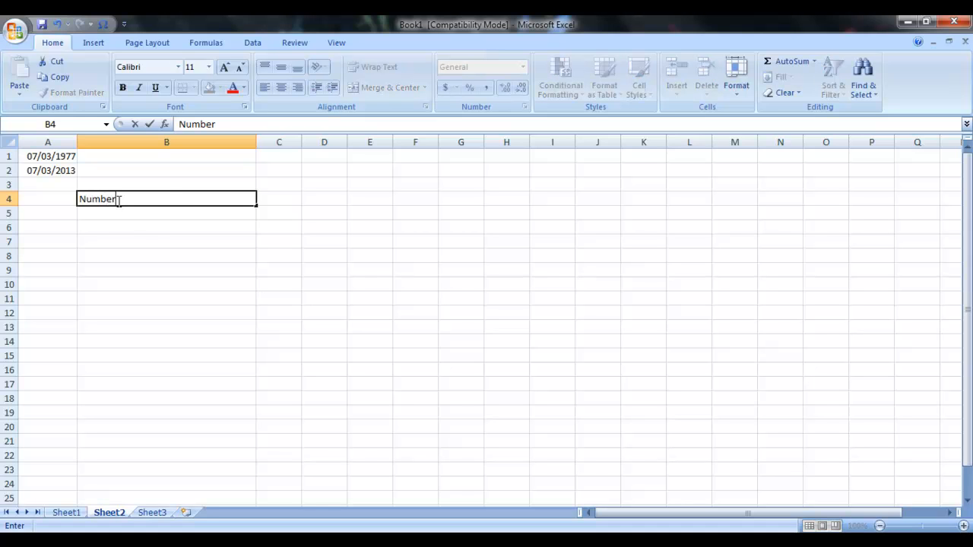
text(of Yea)
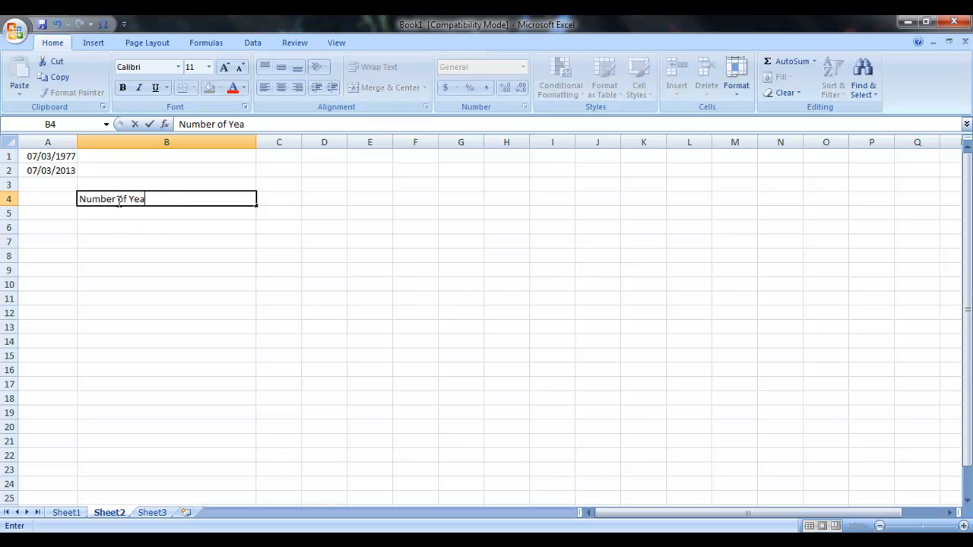
key(Return)
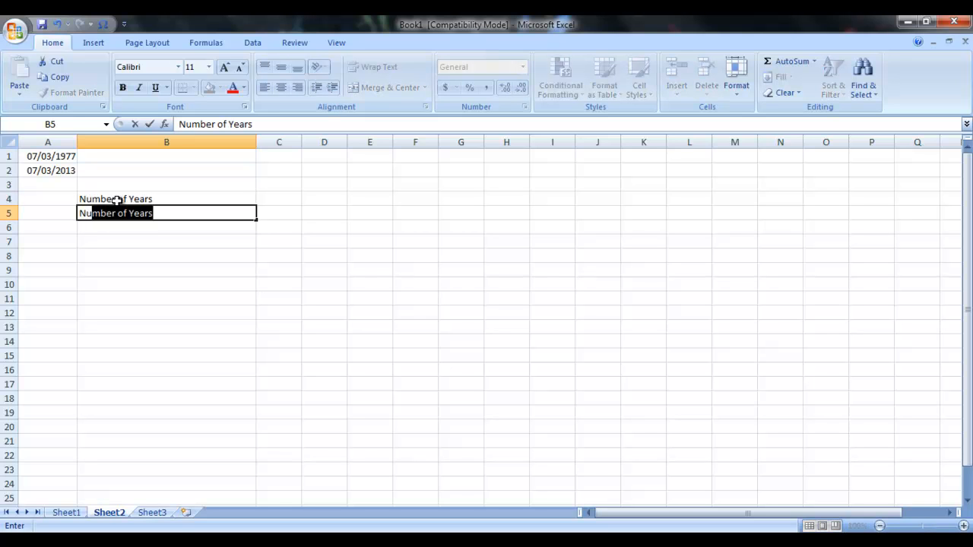
text(Number of Months)
click(165, 227)
text(Number of Days)
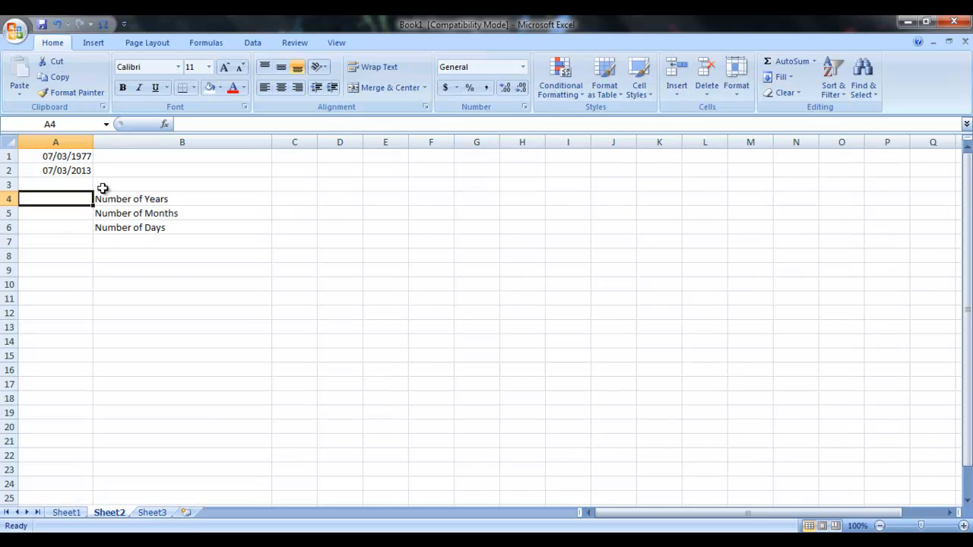
mouse_move(82, 200)
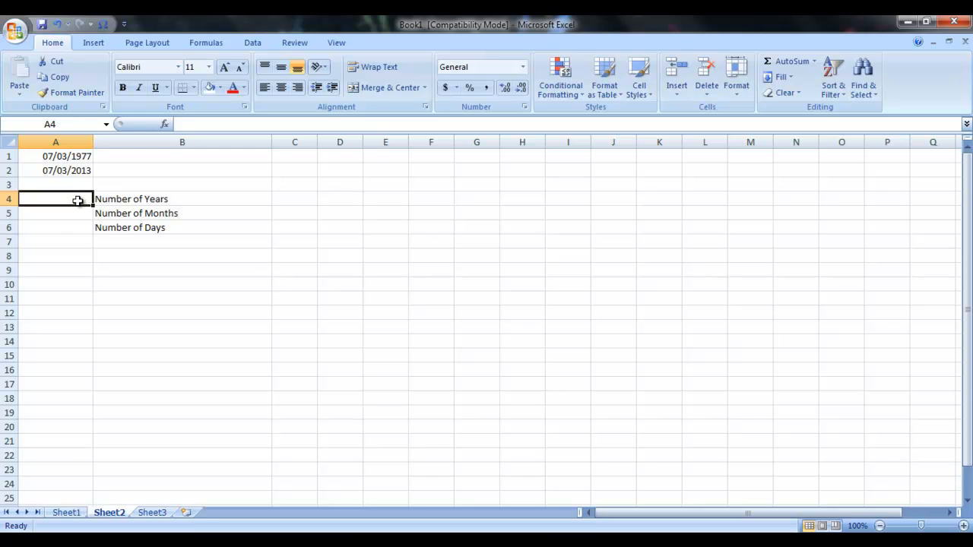
Enter =DATEDIF(A1,A2,"y") in A4 so it returns 36 years between the dates
text(=)
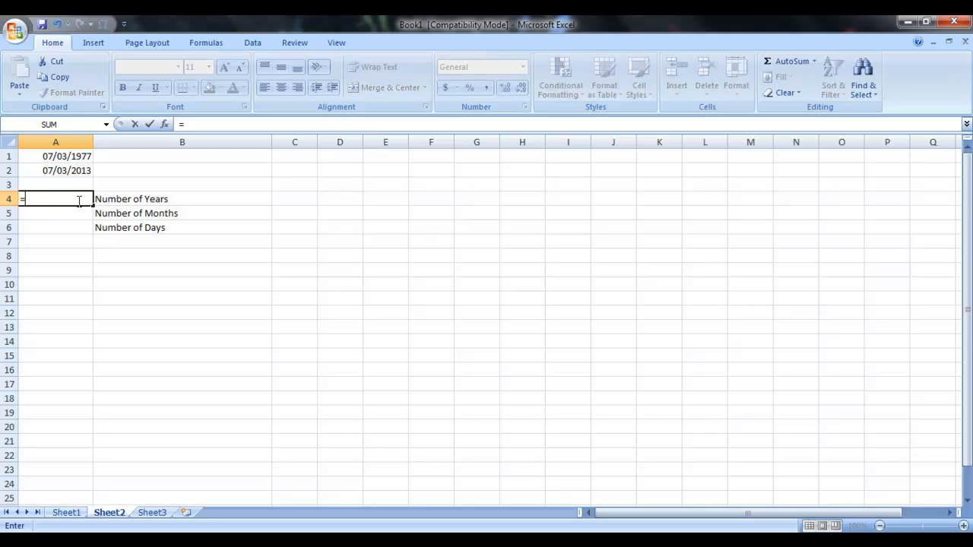
text(datedif)
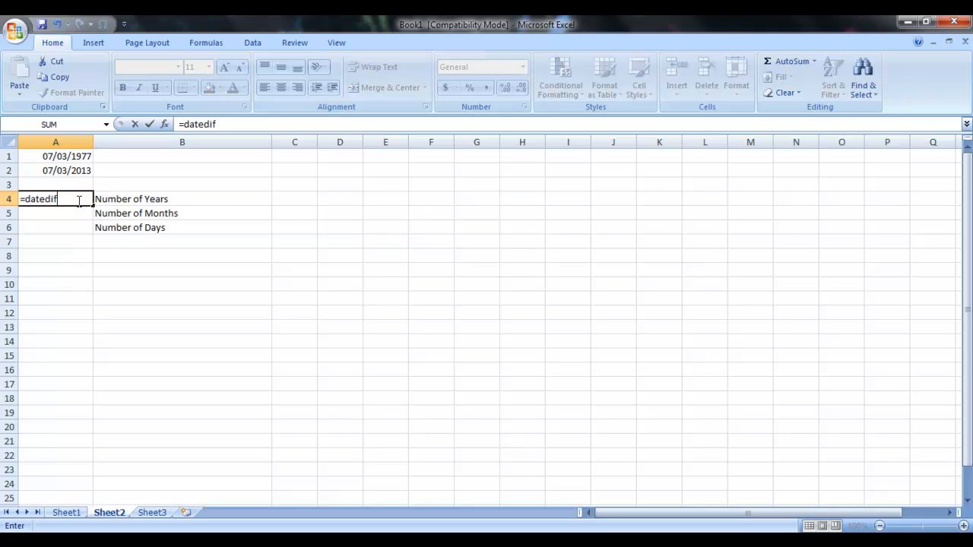
text((a1,)
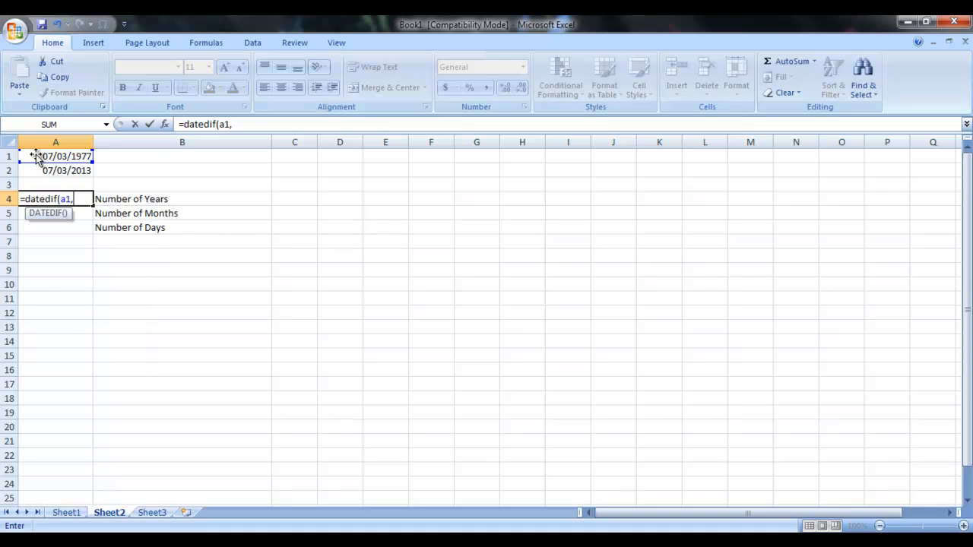
mouse_move(92, 170)
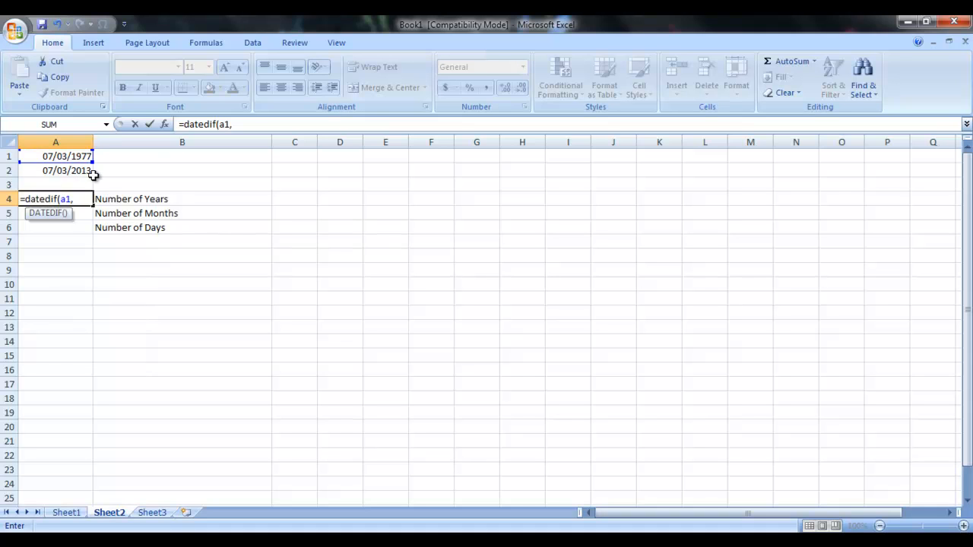
click(55, 170)
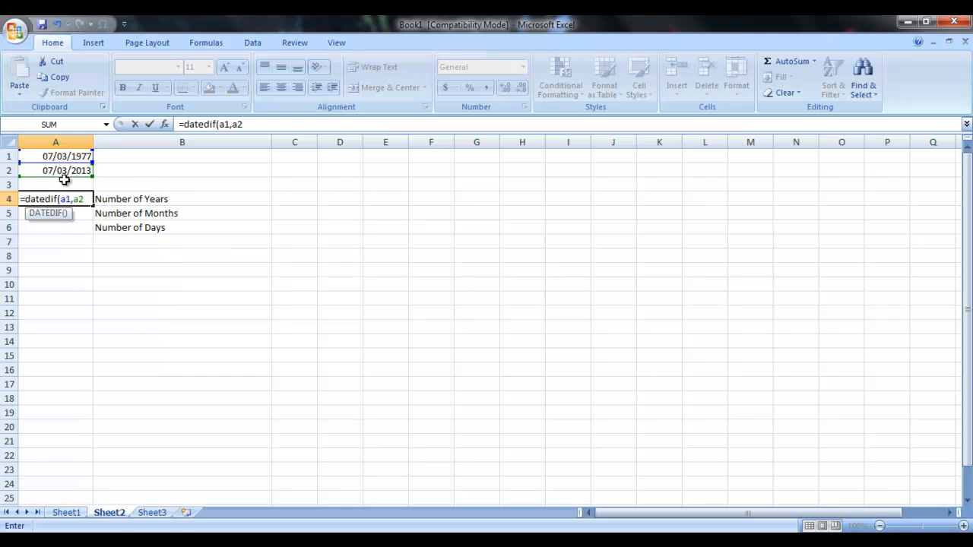
mouse_move(75, 177)
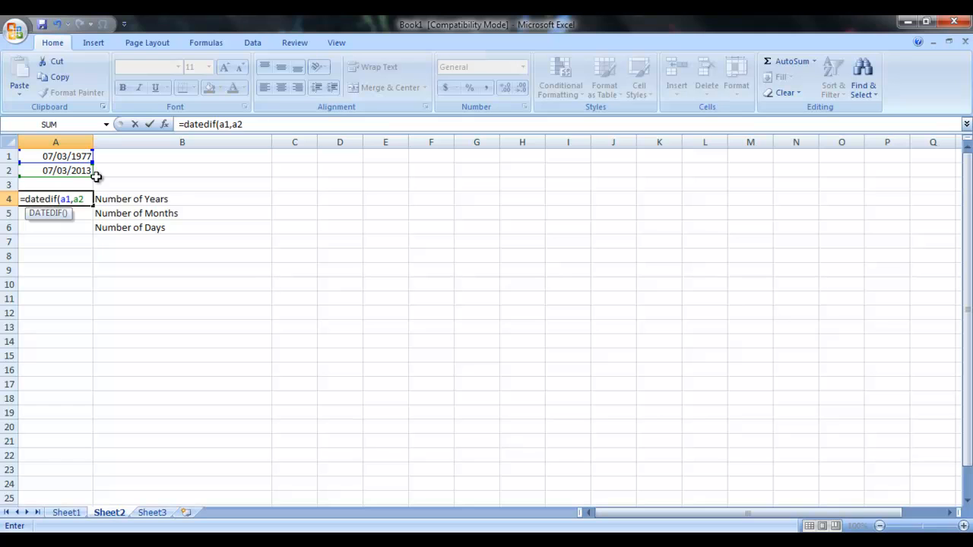
text(,")
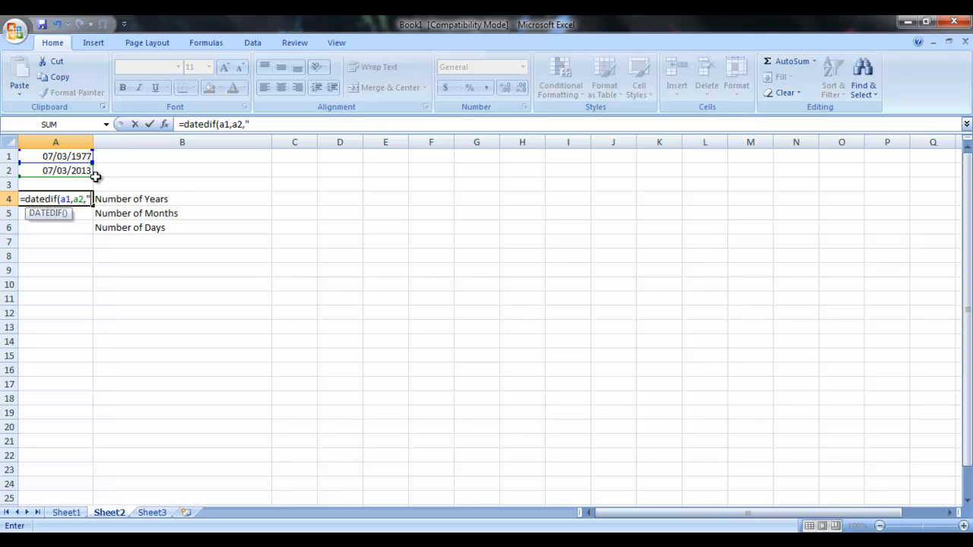
mouse_move(195, 238)
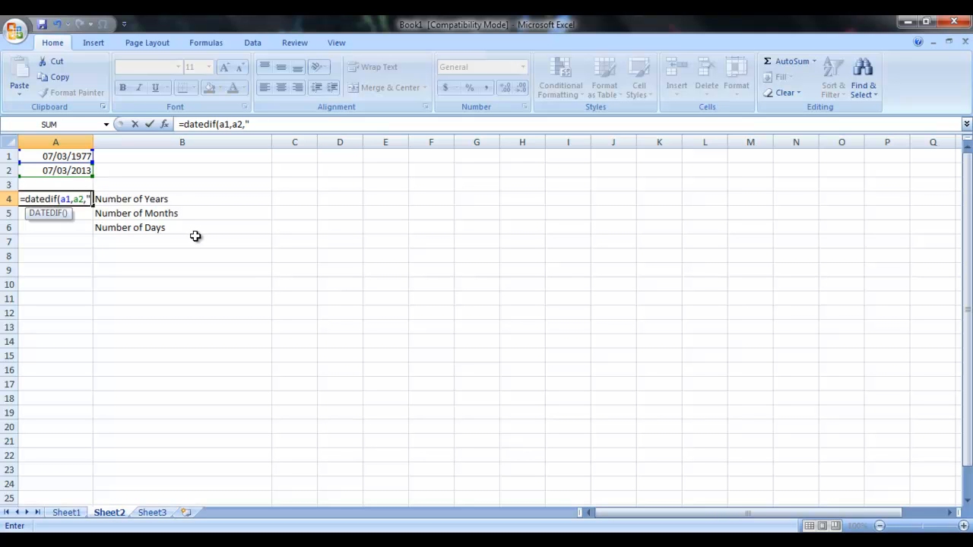
text(y)
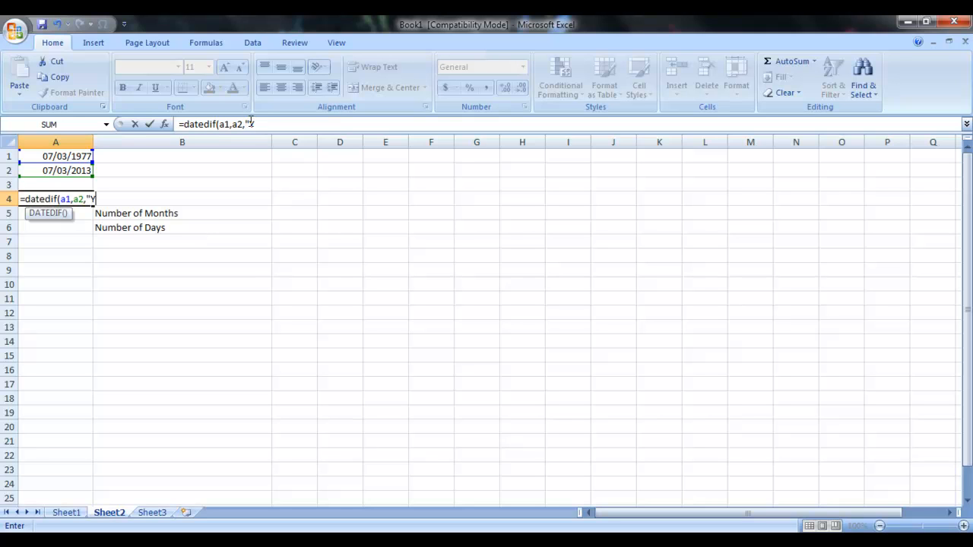
text(")
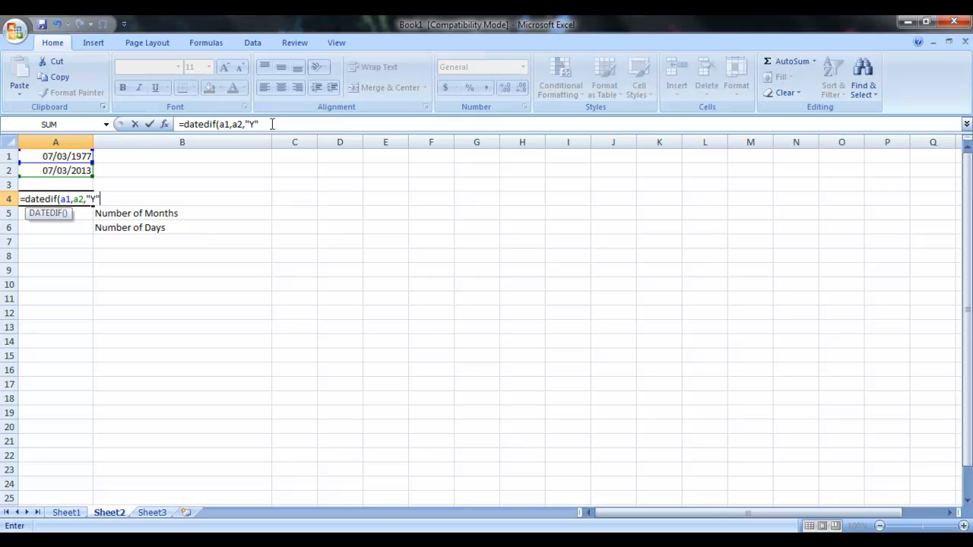
text())
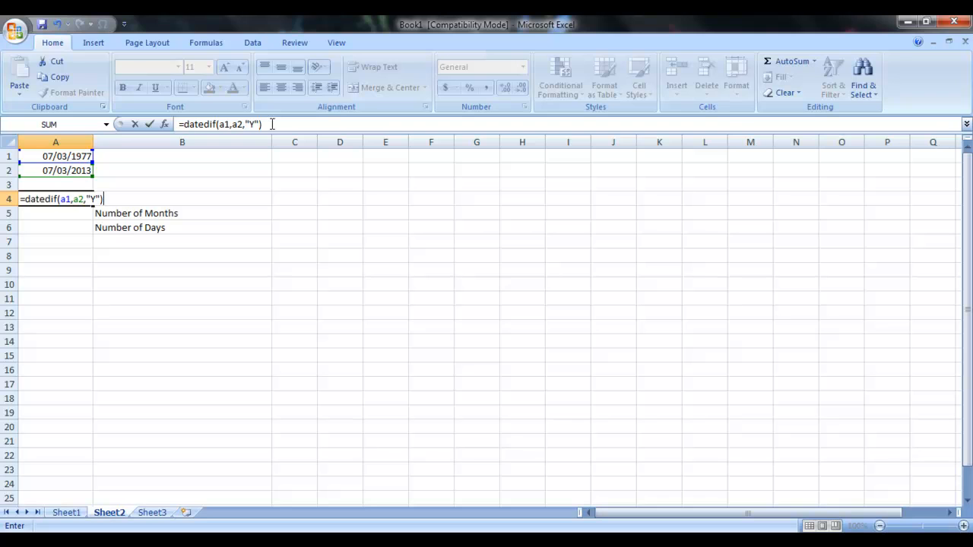
key(Return)
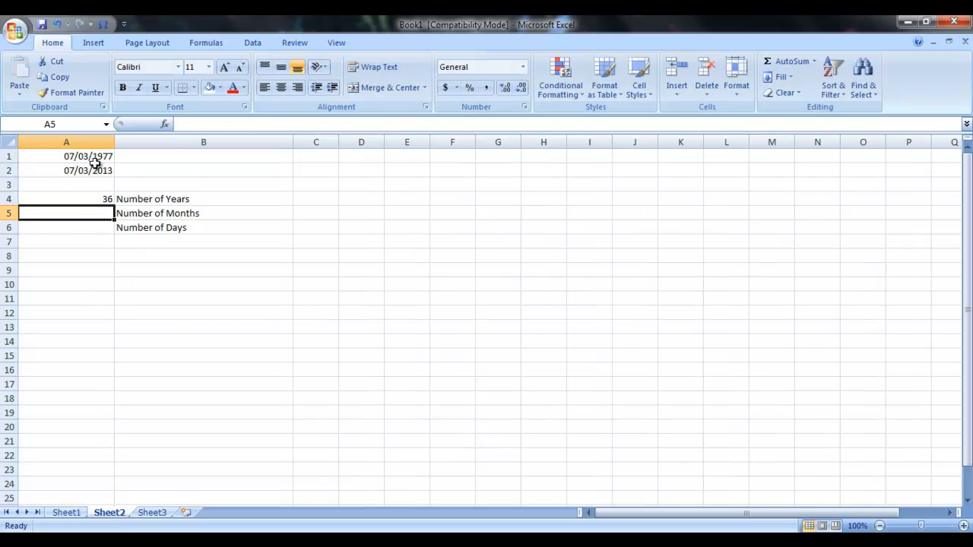
Enter =DATEDIF(A1,A2,"M") in A5 so it returns 432 months between the dates
text(=)
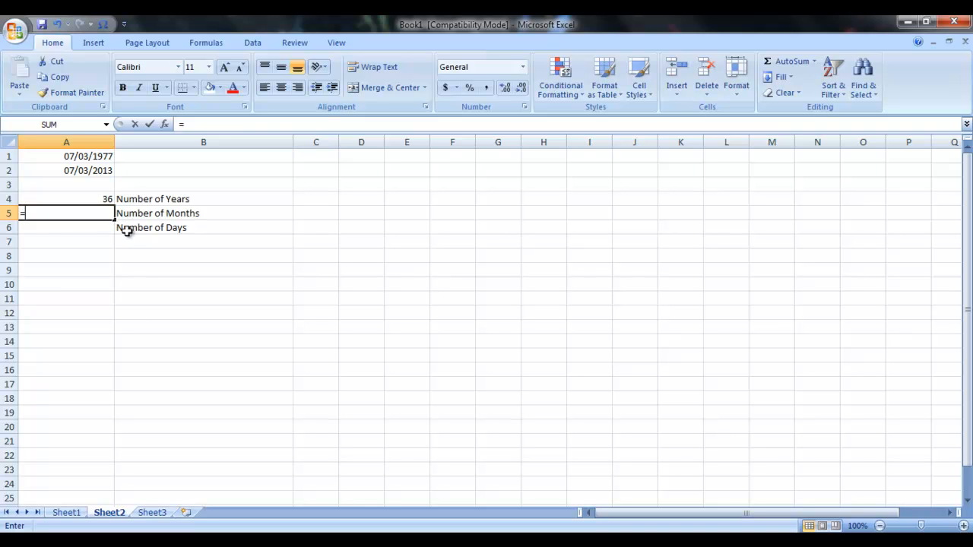
text(datedif(a1)
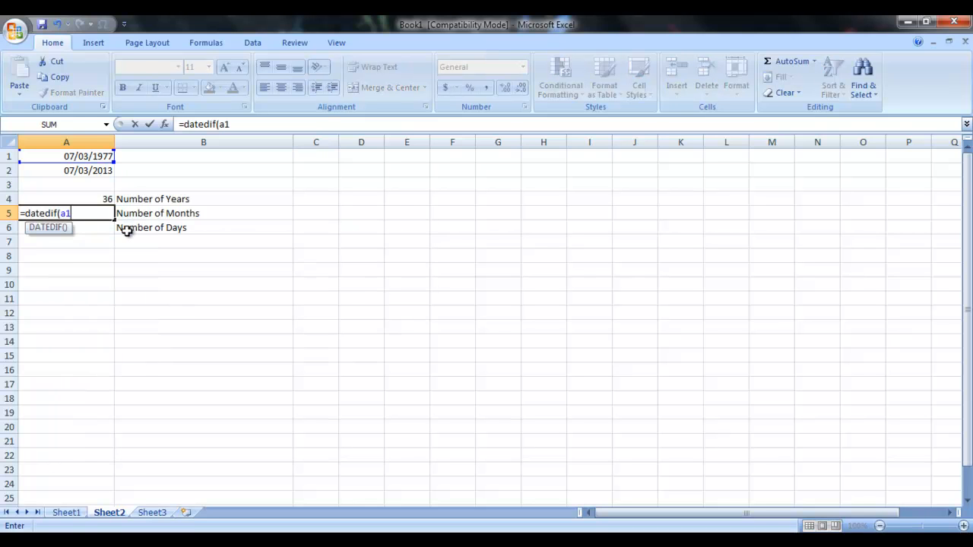
text(,a2,)
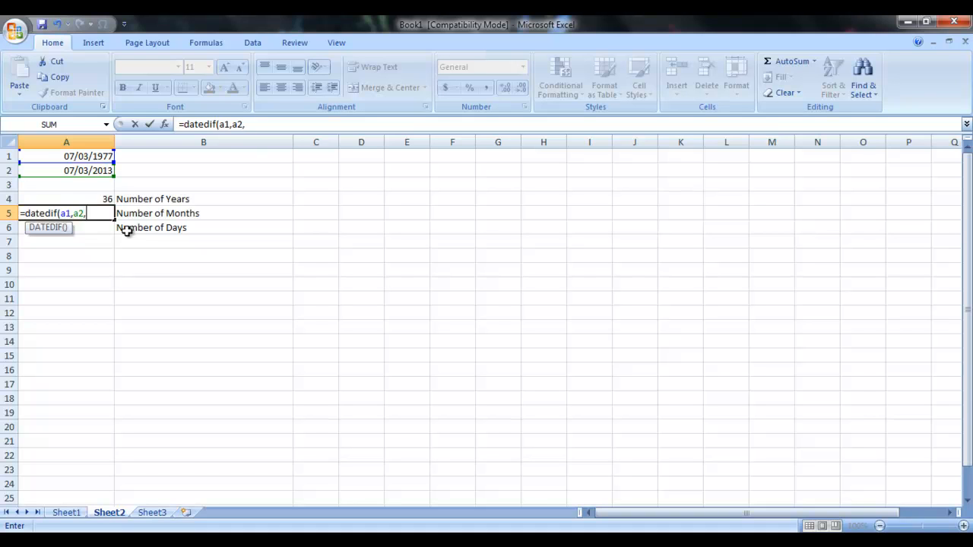
text(")
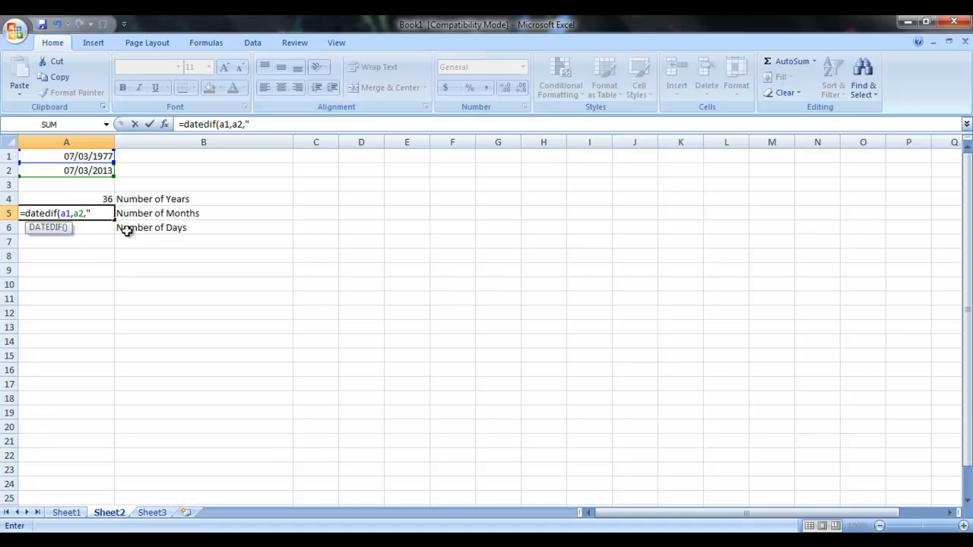
text(M")
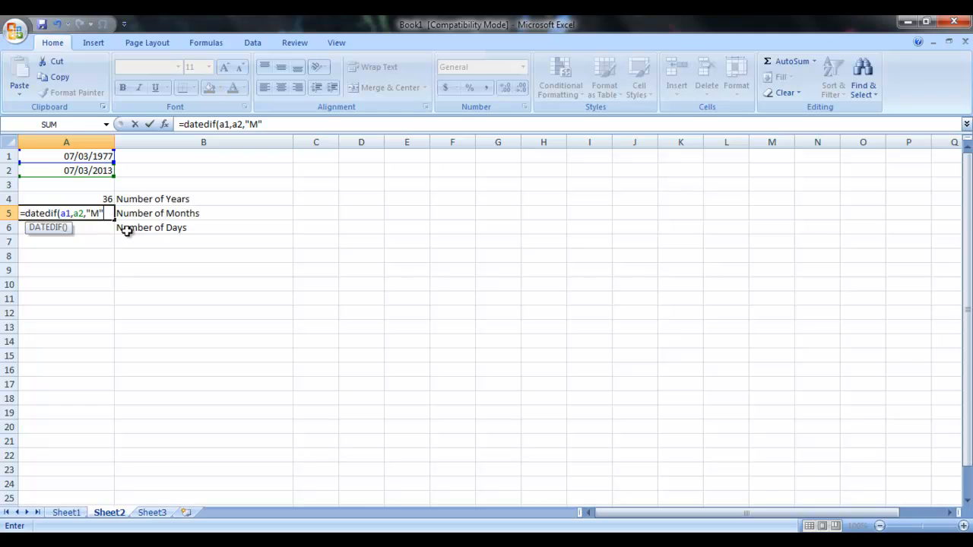
key(Return)
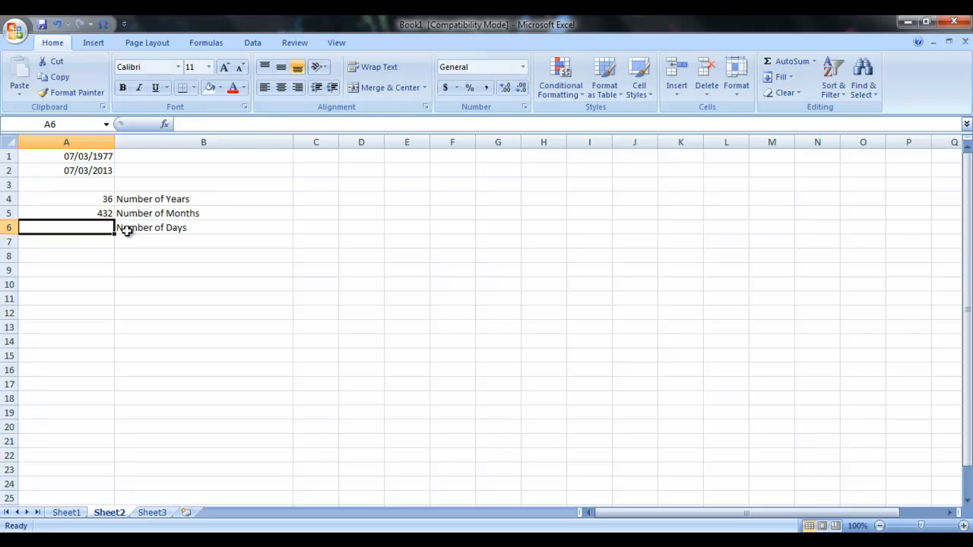
mouse_move(88, 168)
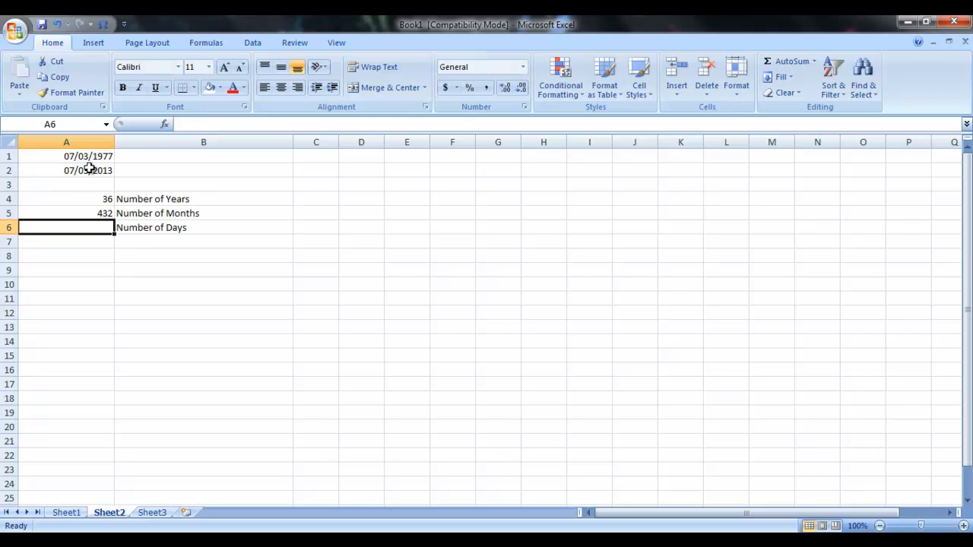
Enter =DATEDIF(A1,A2,"D") in A6 so it returns 13149 days between the dates
text(=)
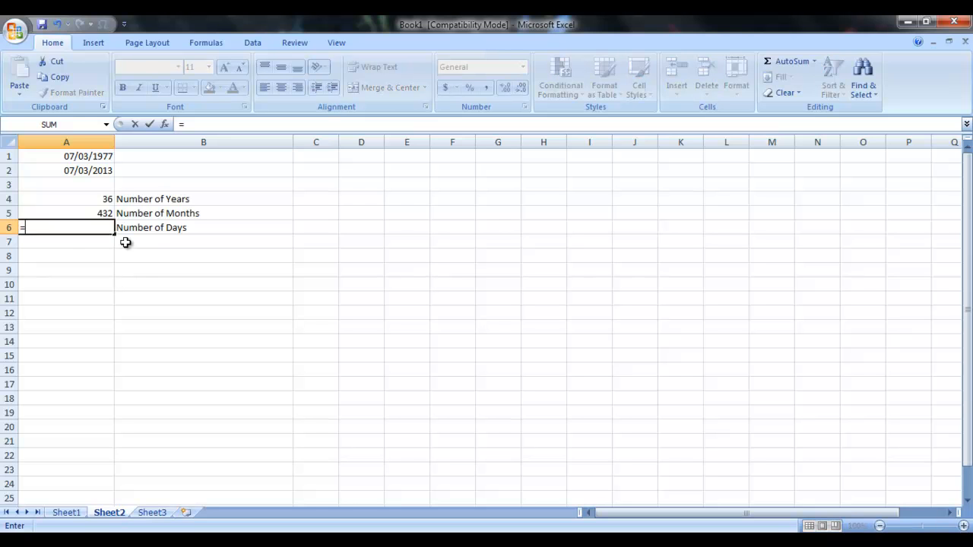
text(datedif)
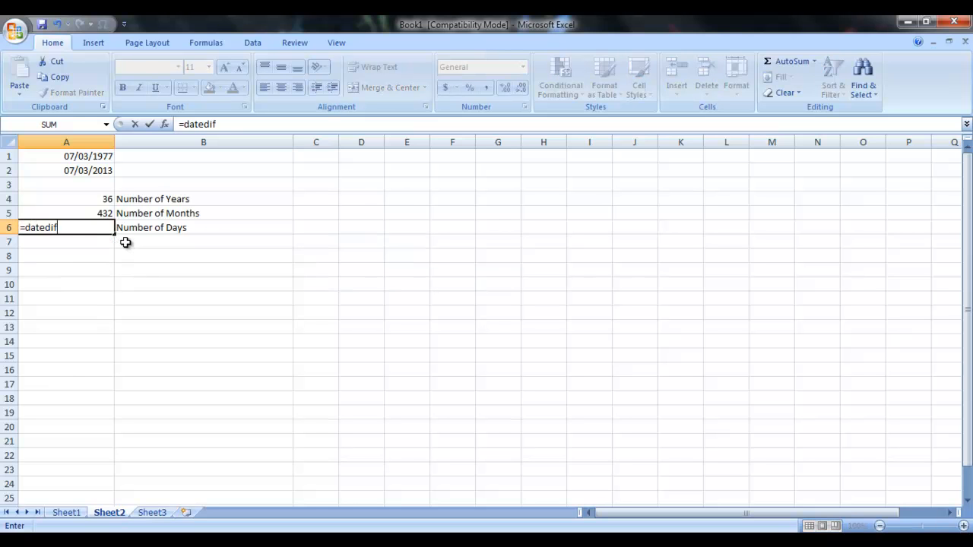
text((a1,a2)
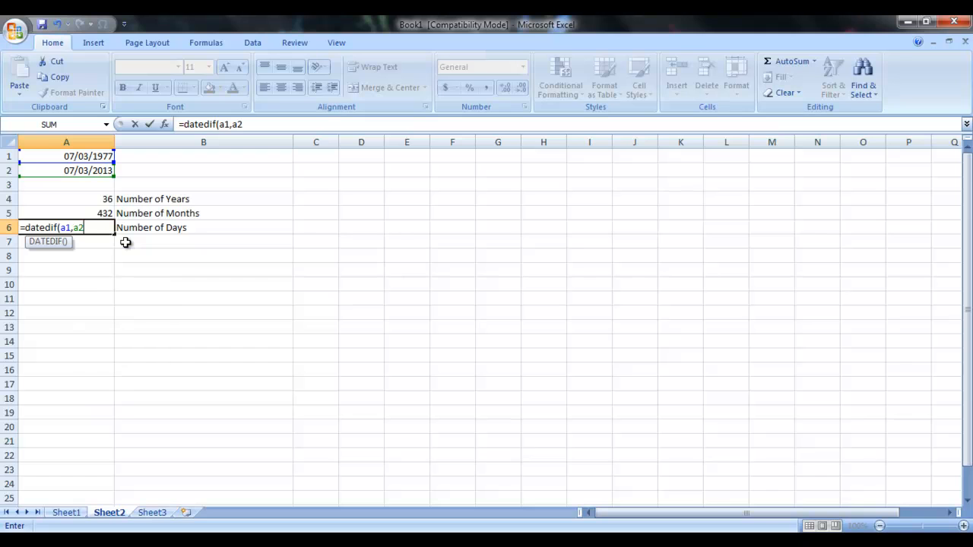
text(,"D")
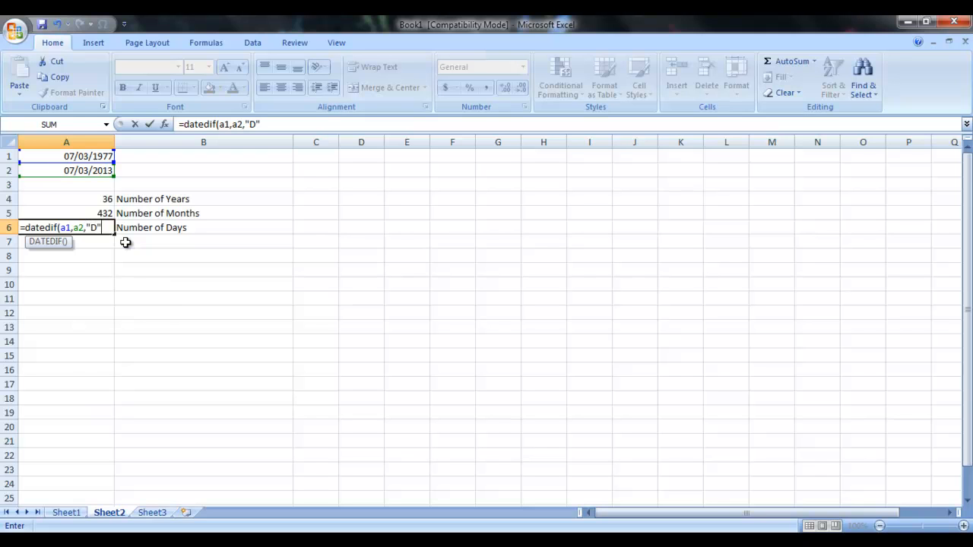
key(Return)
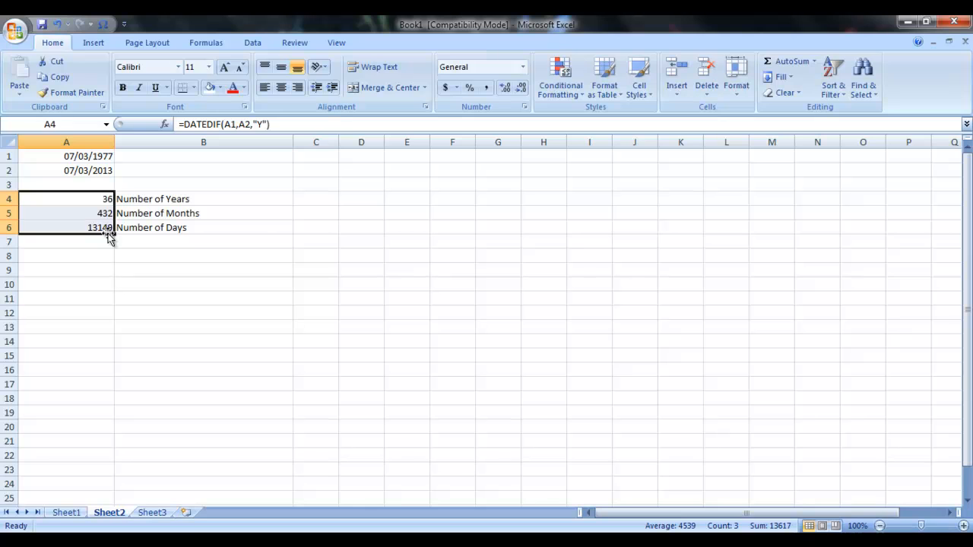
mouse_move(137, 256)
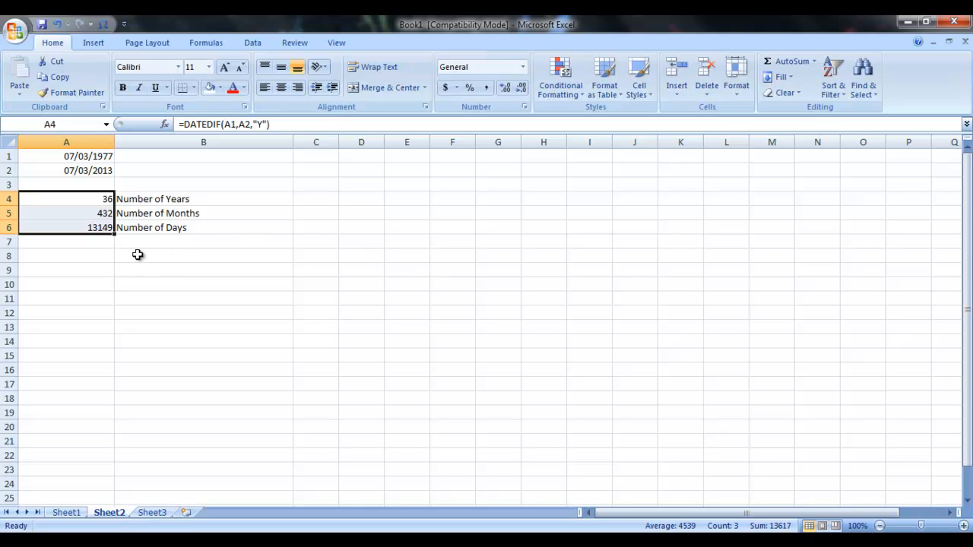
In B8 begin the combined formula with DATEDIF(A1,A2,"Y")&"Years,"& and the months DATEDIF(A1,A2
click(214, 255)
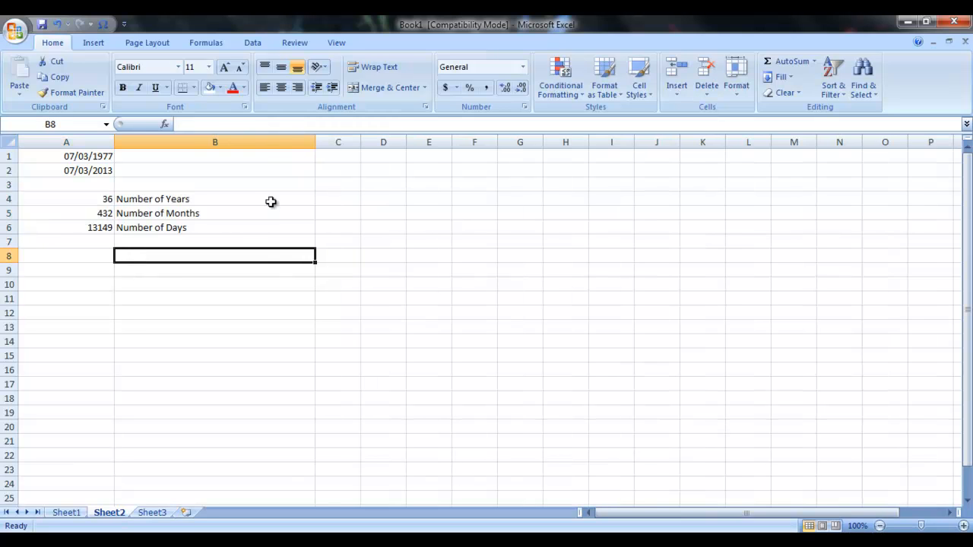
text(=date)
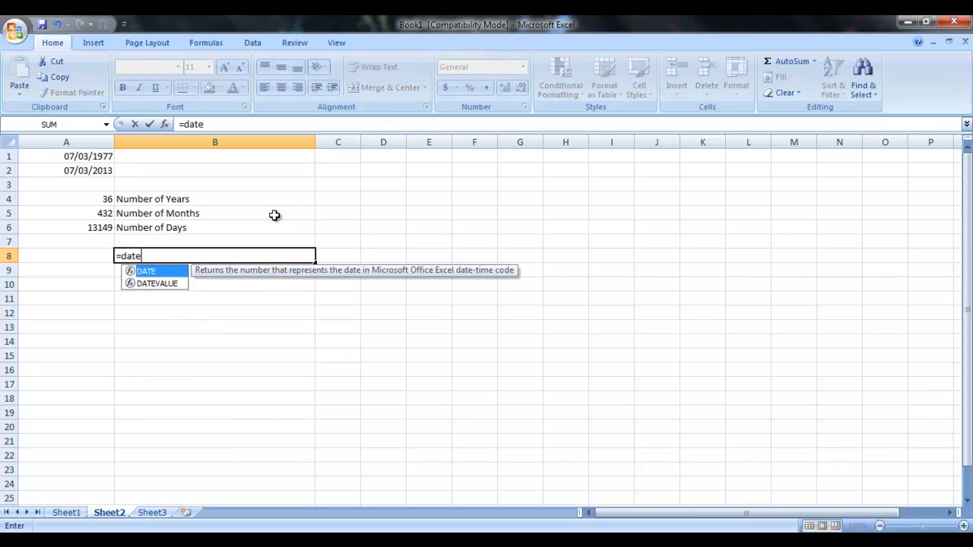
text(dif)
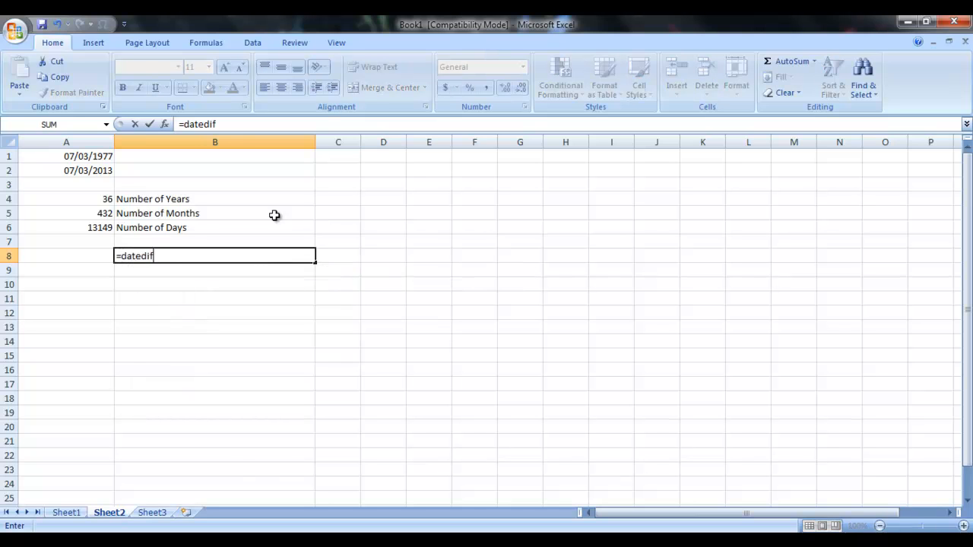
text((a1)
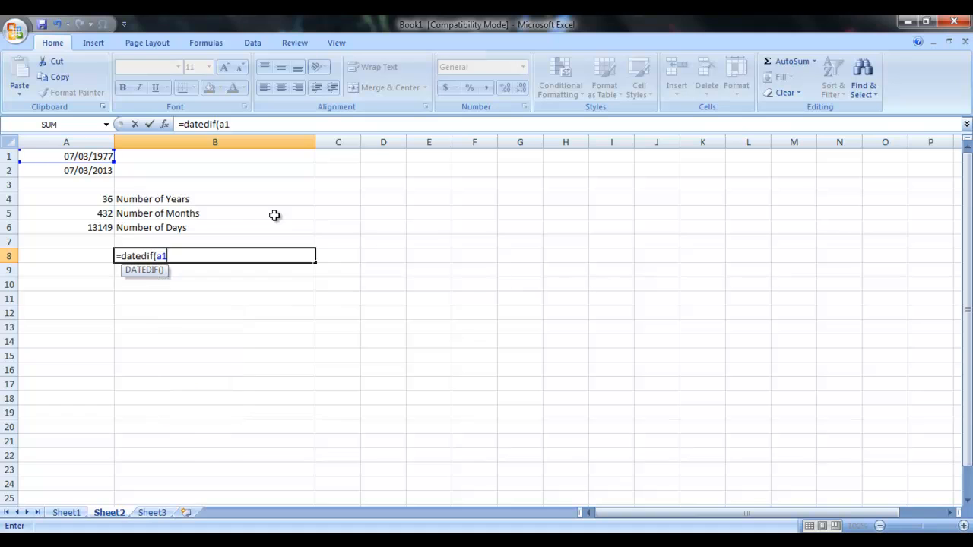
text(,a2,")
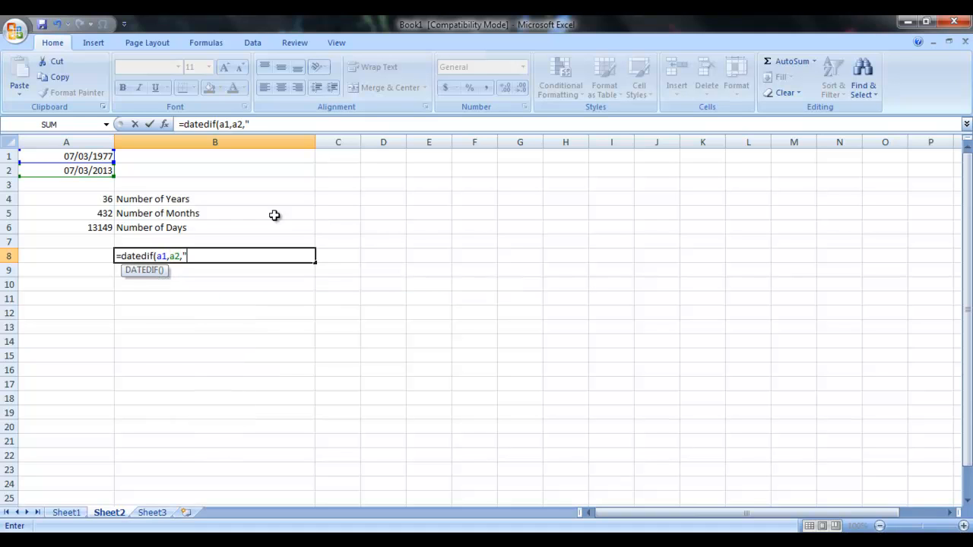
text(Y)
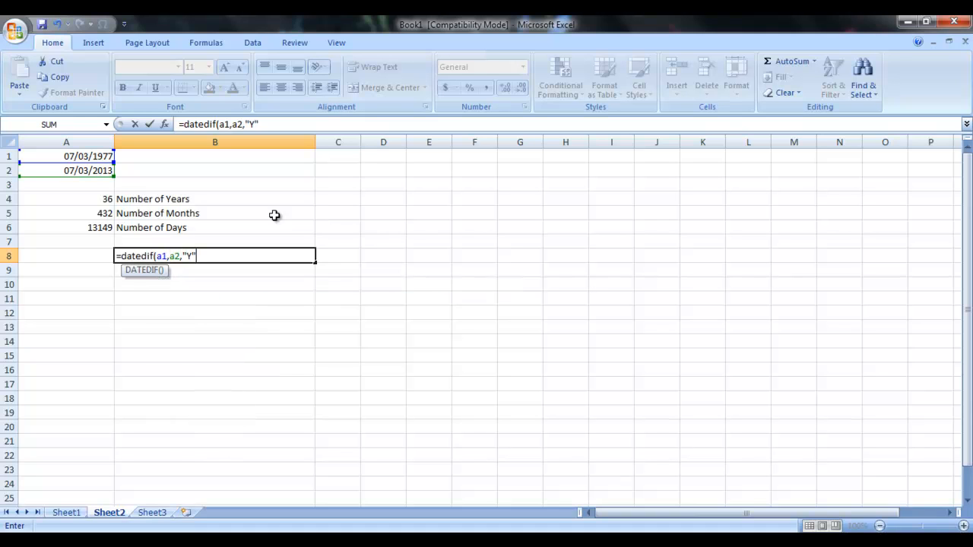
text())
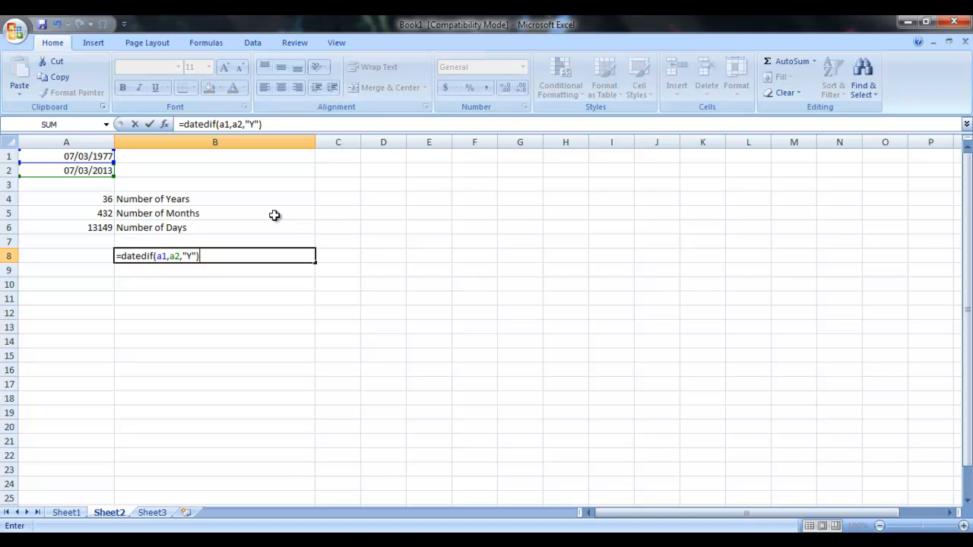
text(&"Yea)
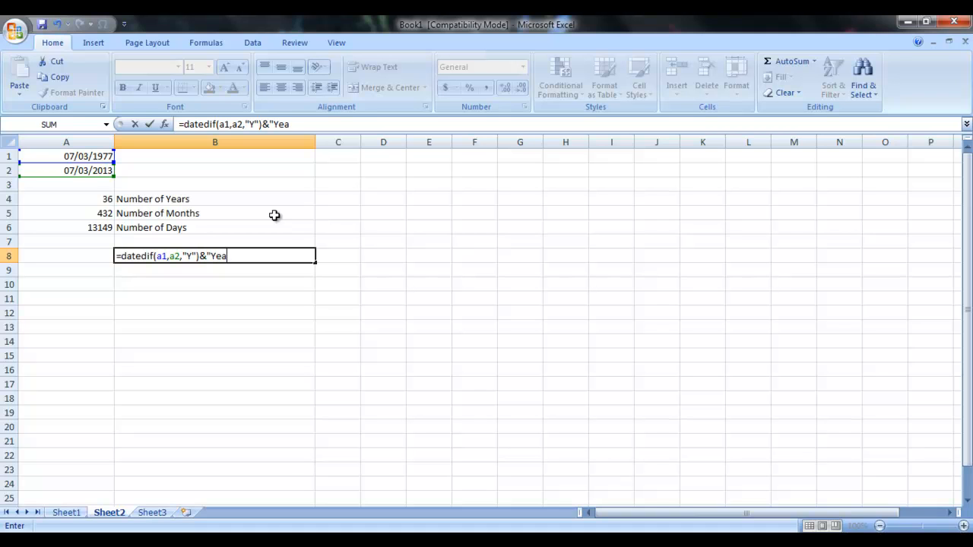
text(rs,")
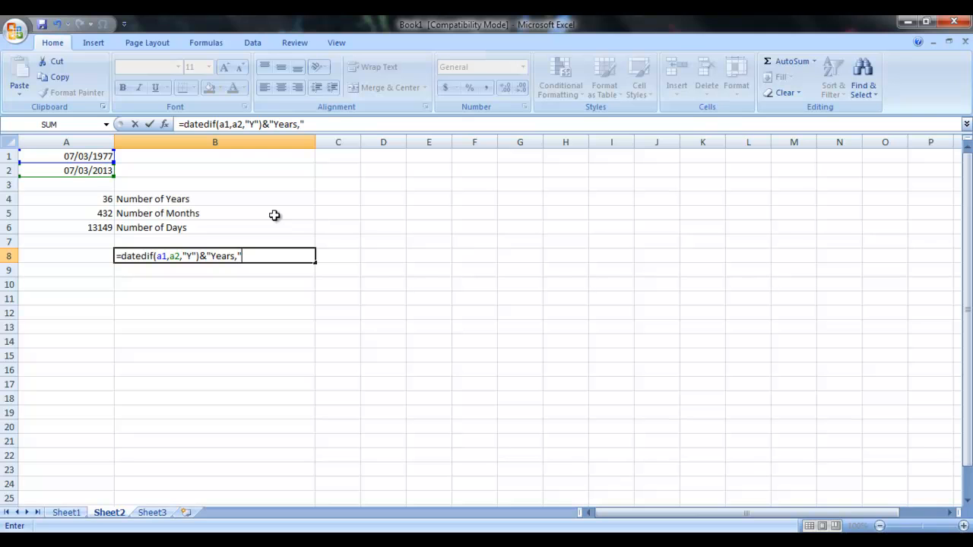
text(&)
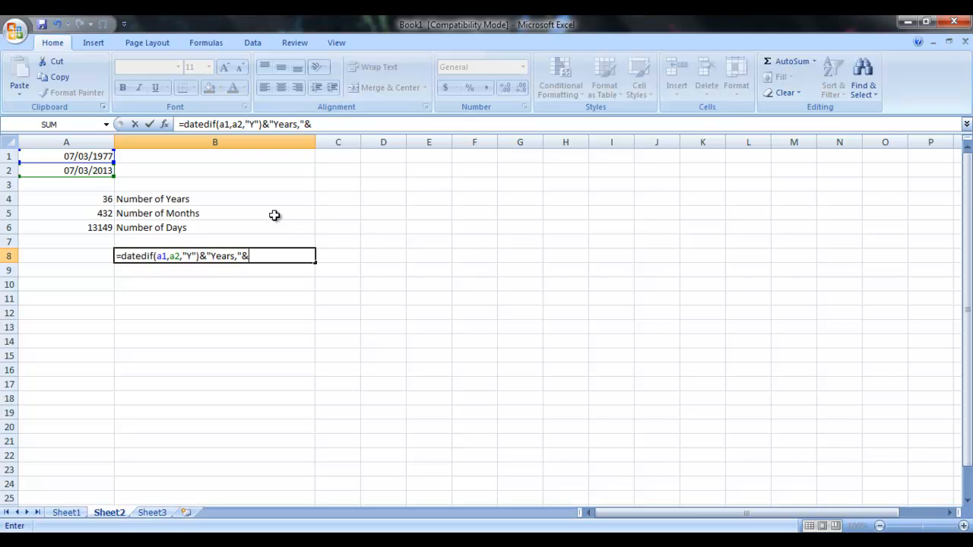
text(datedif)
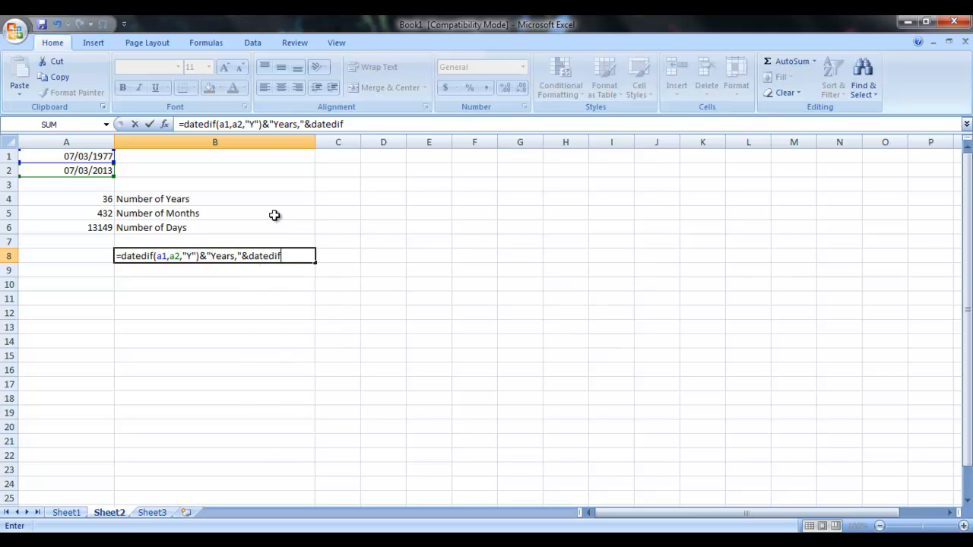
text((a1,a2)
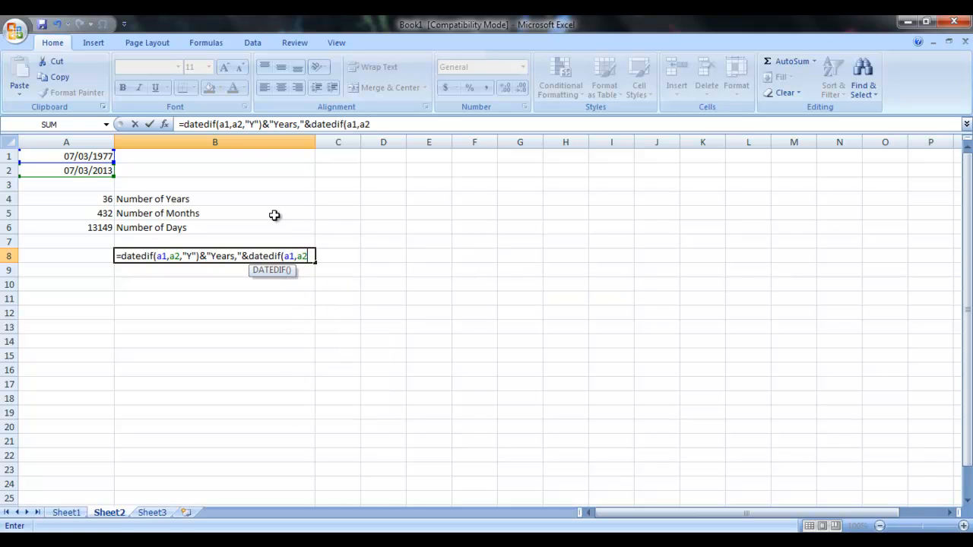
mouse_move(272, 231)
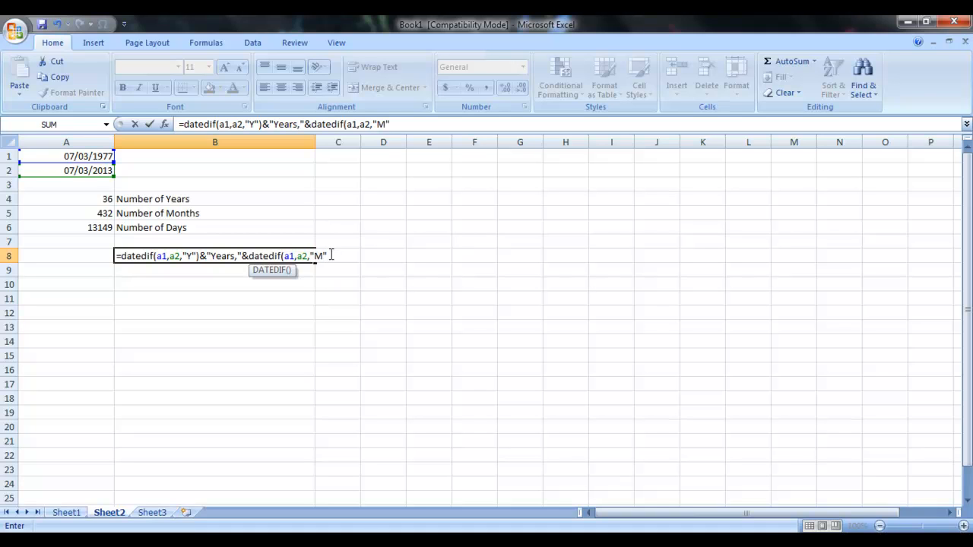
Finish with &"Months,"&DATEDIF(A1,A2,"D")&"Days" so B8 reads 36Years,432Months,13149Days
text()&)
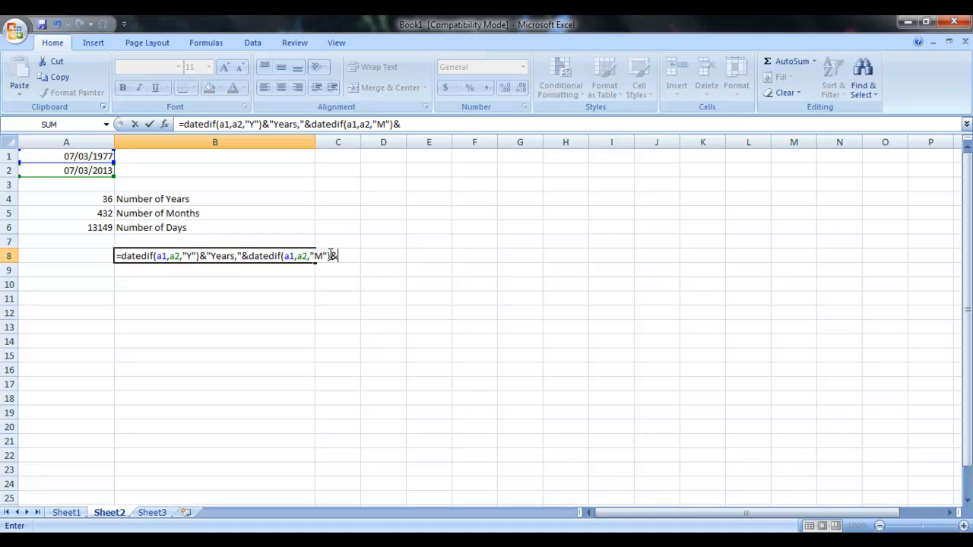
text("Mont)
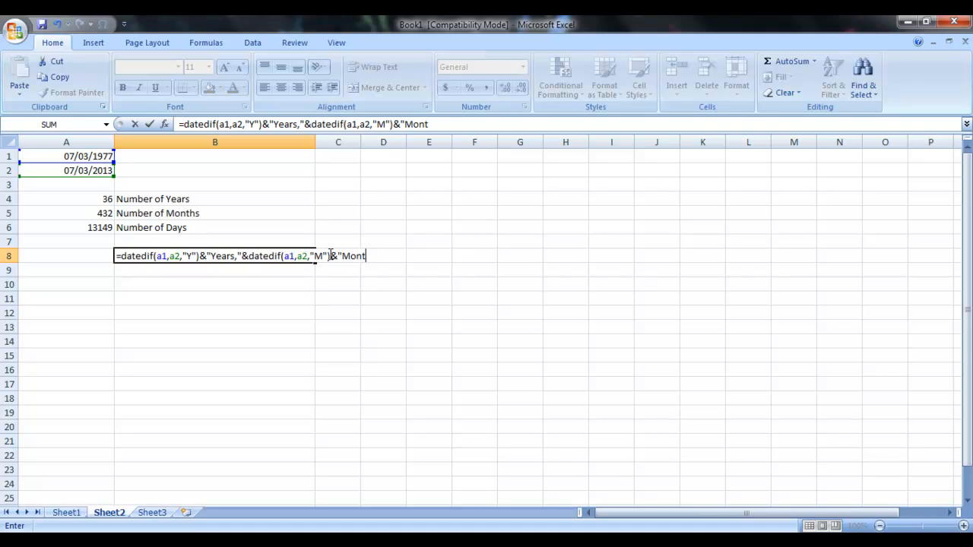
text(hs,)
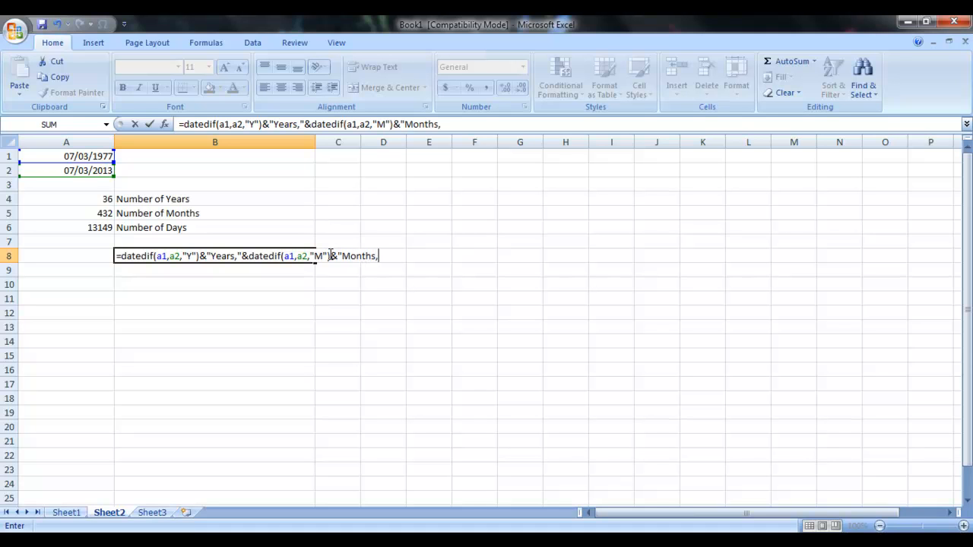
text(")
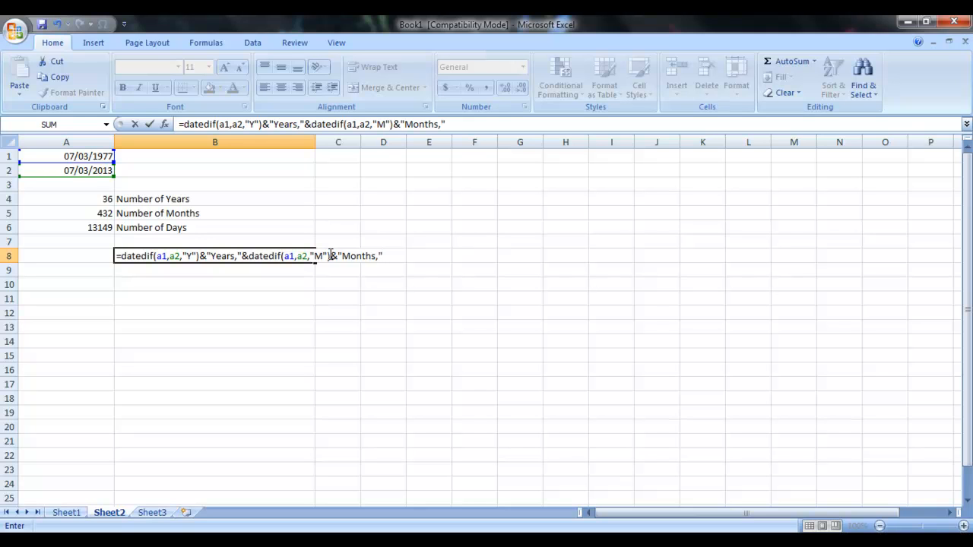
text(&datedif(a)
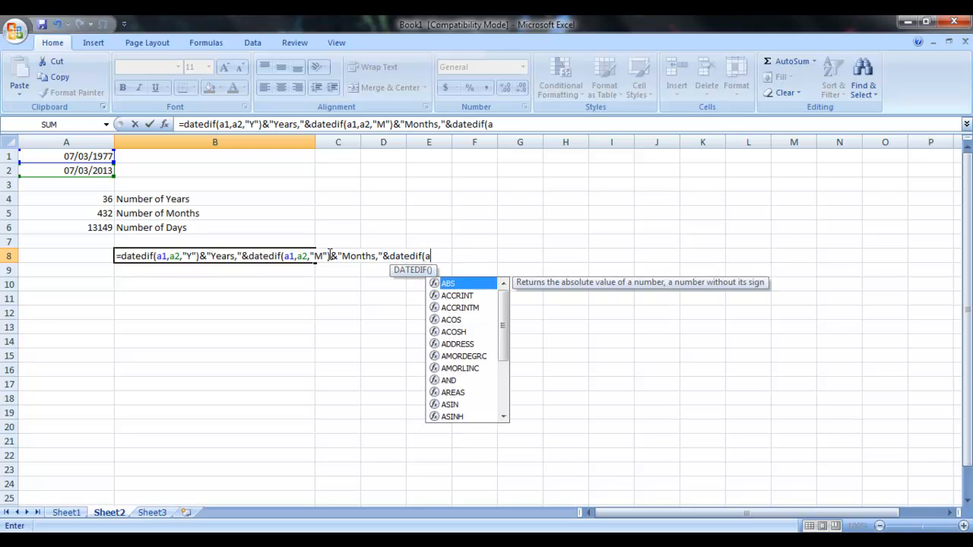
text(1,a2,")
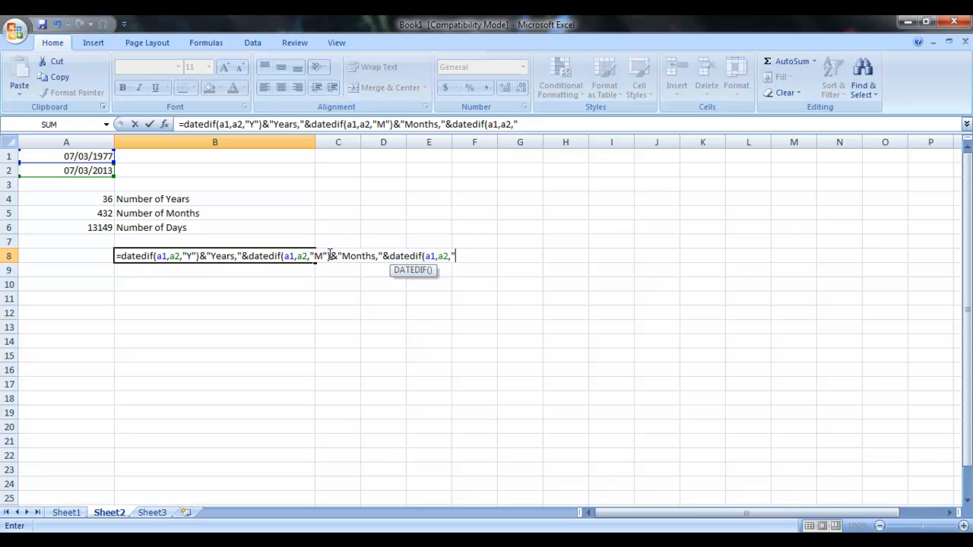
text(D"))
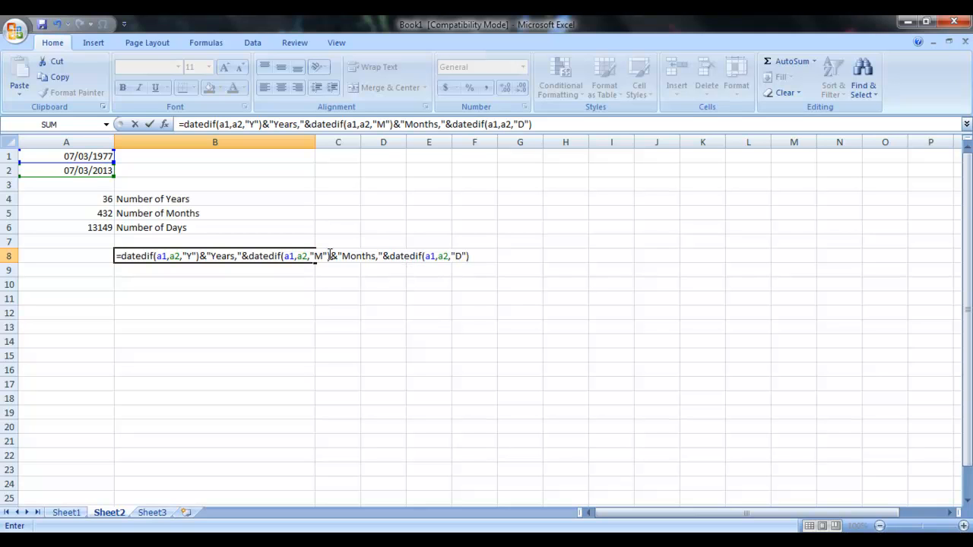
text(&"D)
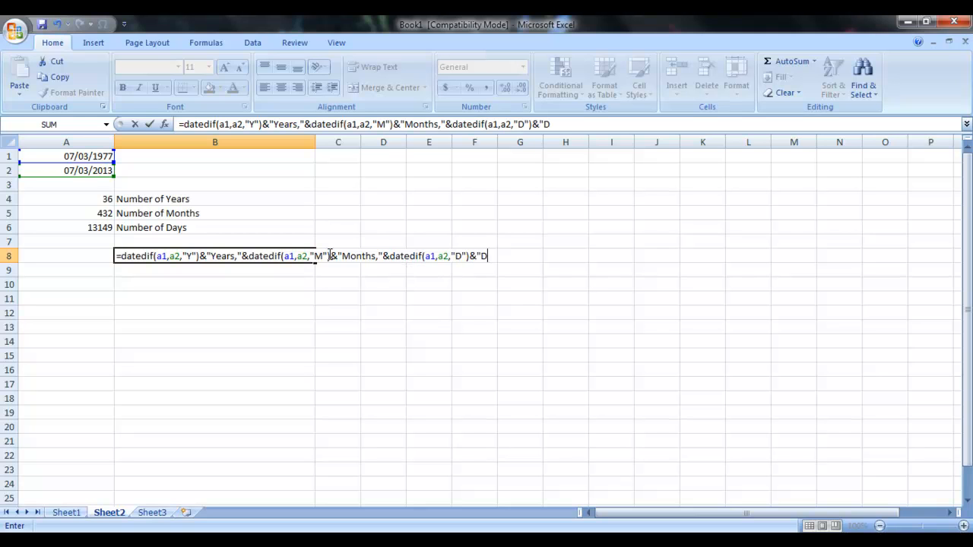
key(Return)
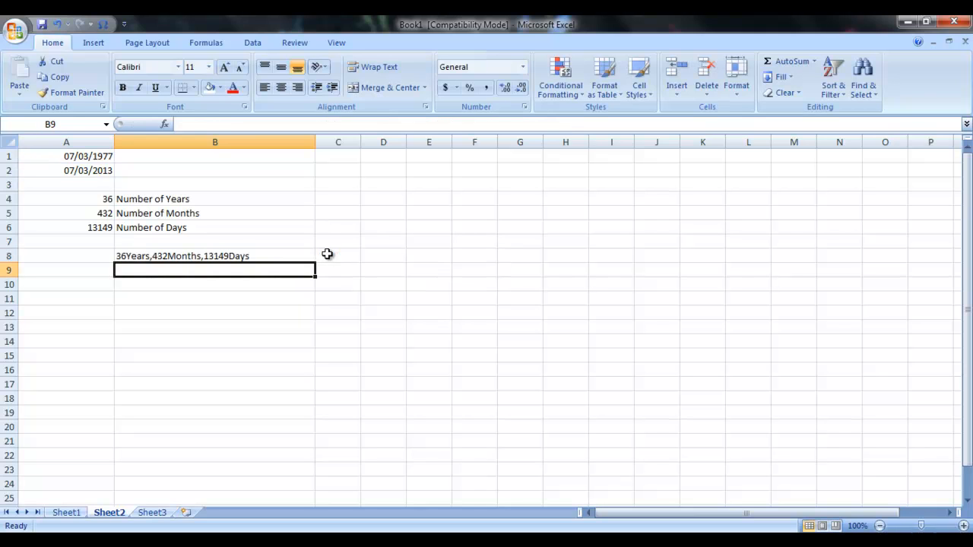
mouse_move(156, 257)
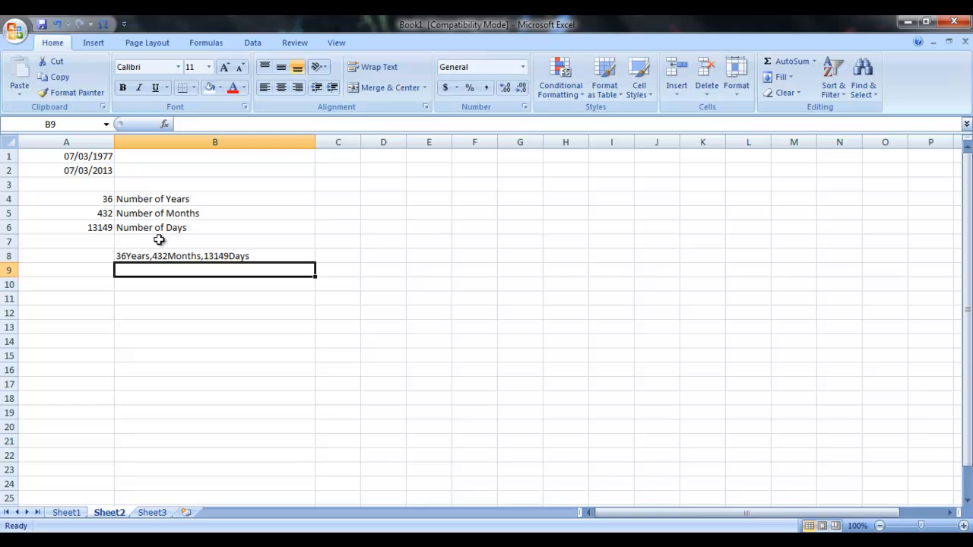
mouse_move(164, 280)
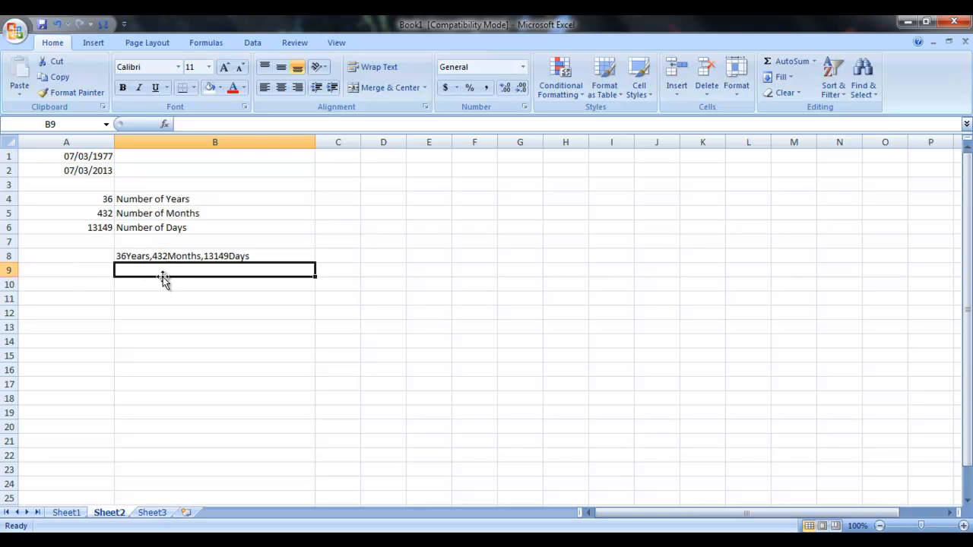
mouse_move(129, 266)
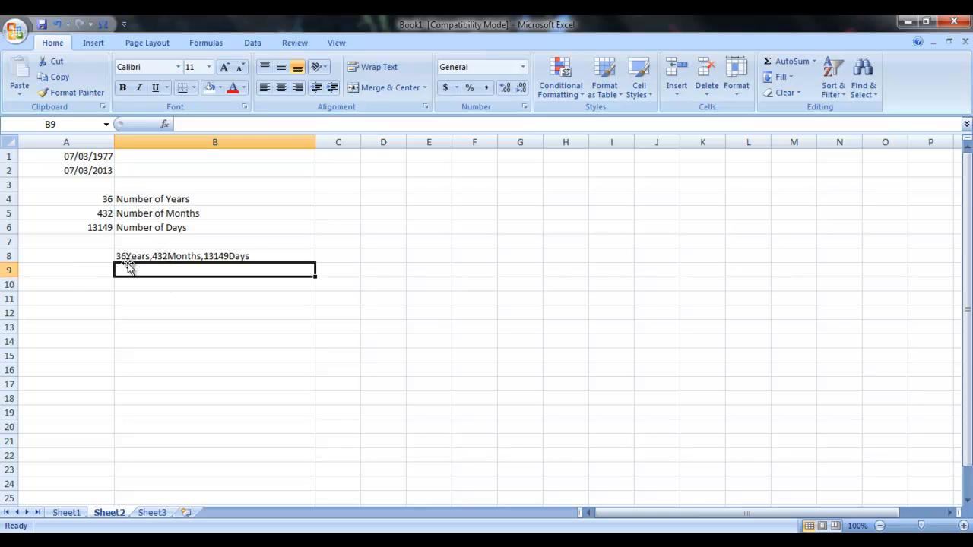
click(214, 255)
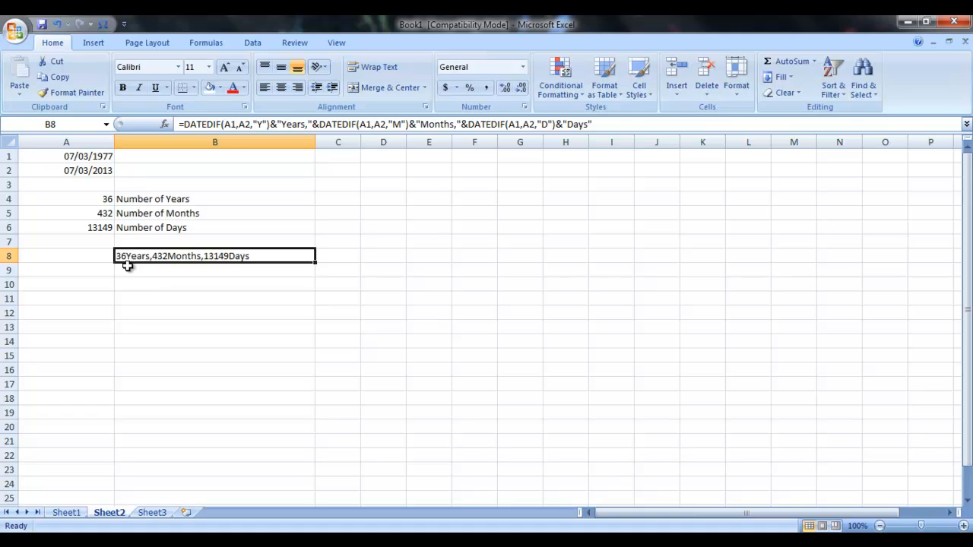
mouse_move(168, 270)
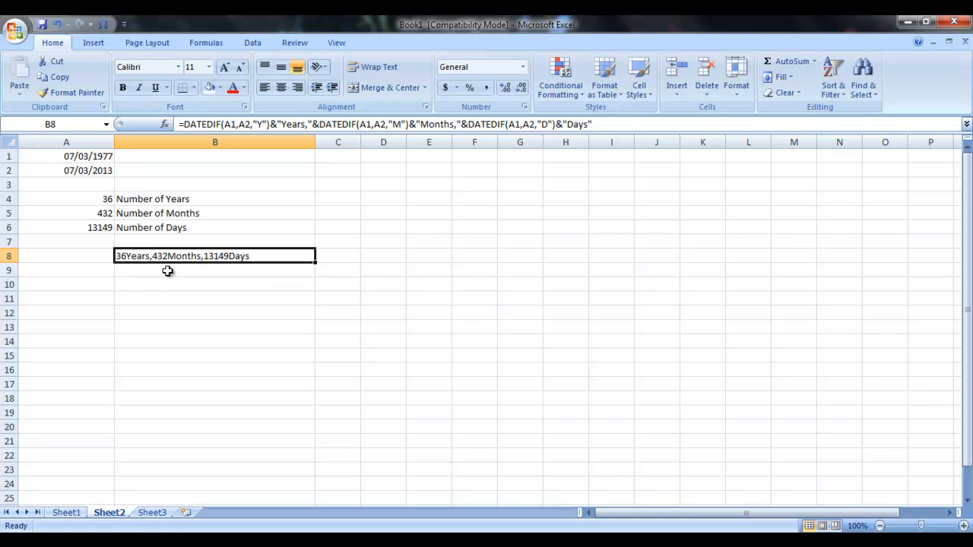
mouse_move(106, 235)
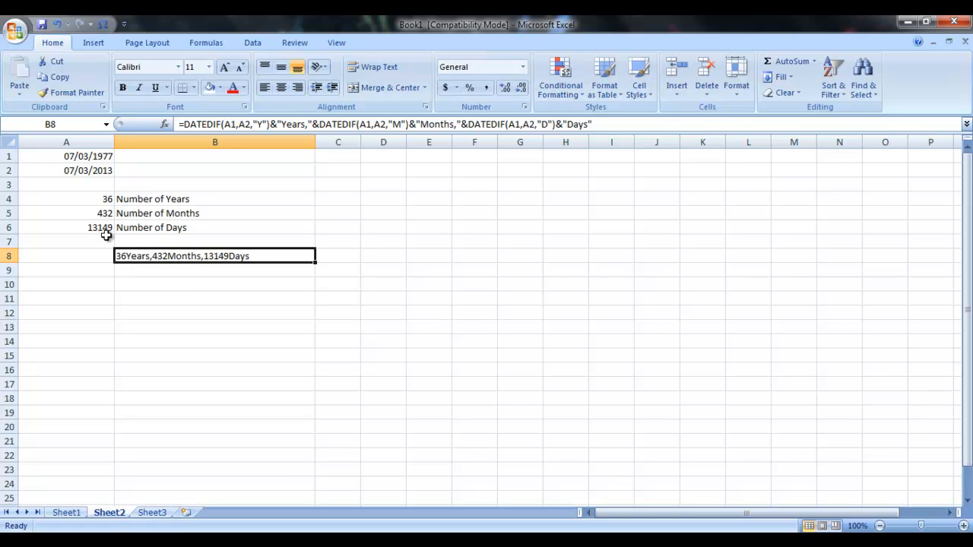
mouse_move(227, 267)
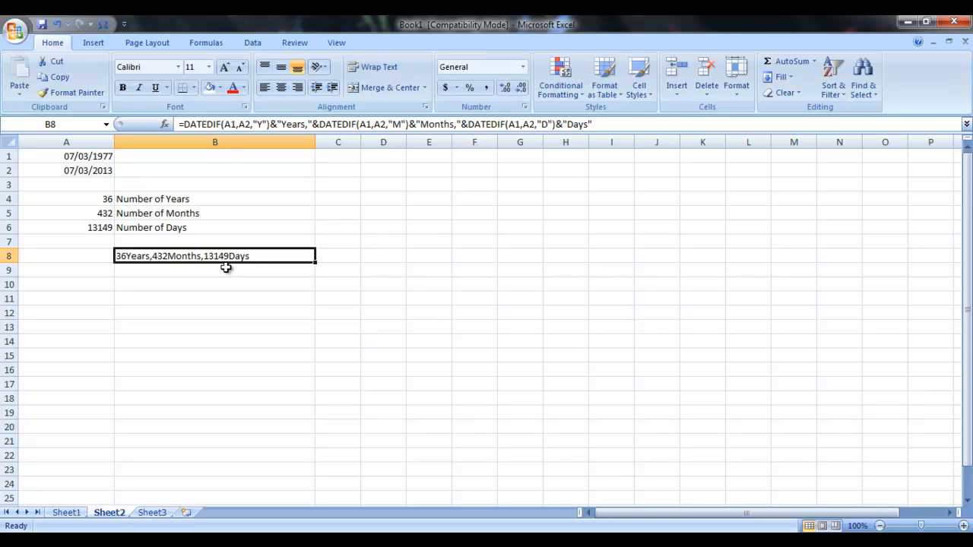
mouse_move(176, 248)
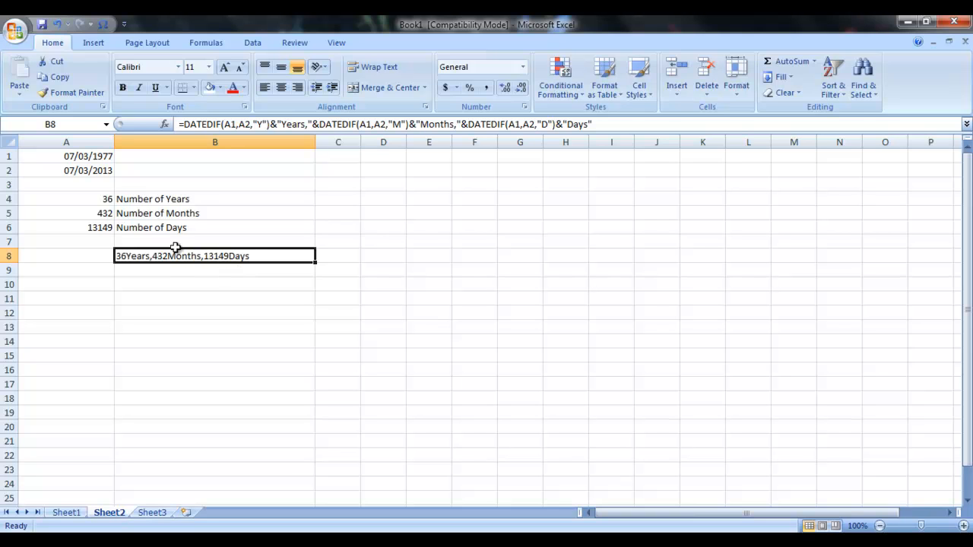
mouse_move(166, 227)
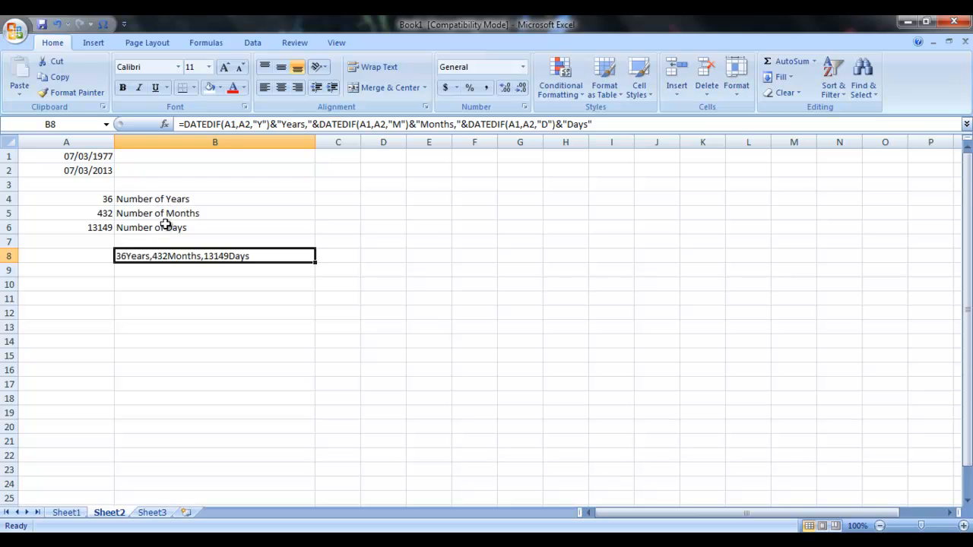
mouse_move(119, 185)
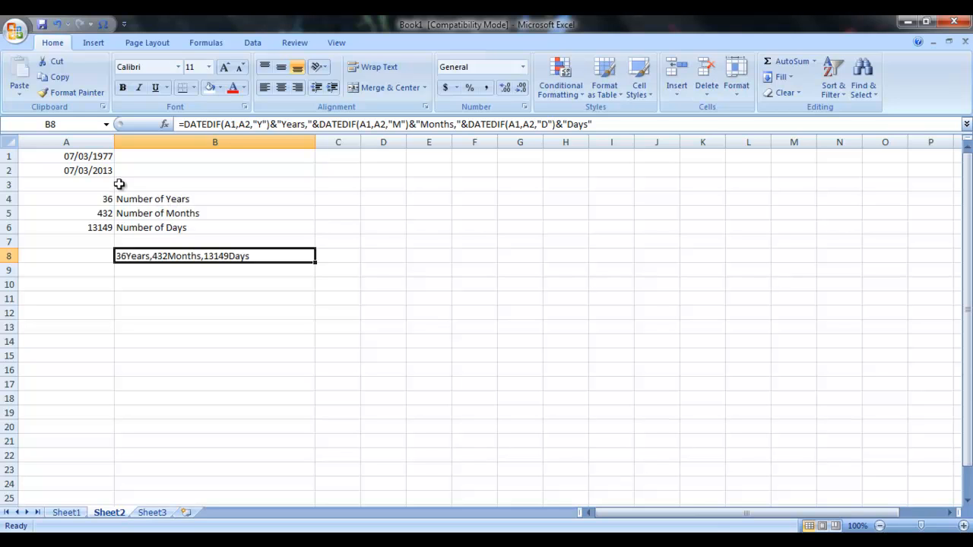
drag(67, 155, 214, 255)
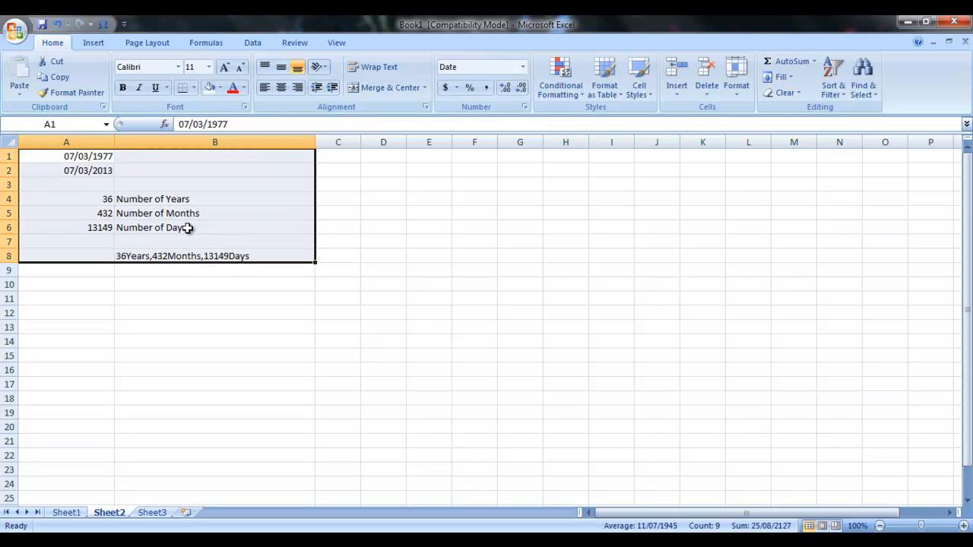
mouse_move(170, 187)
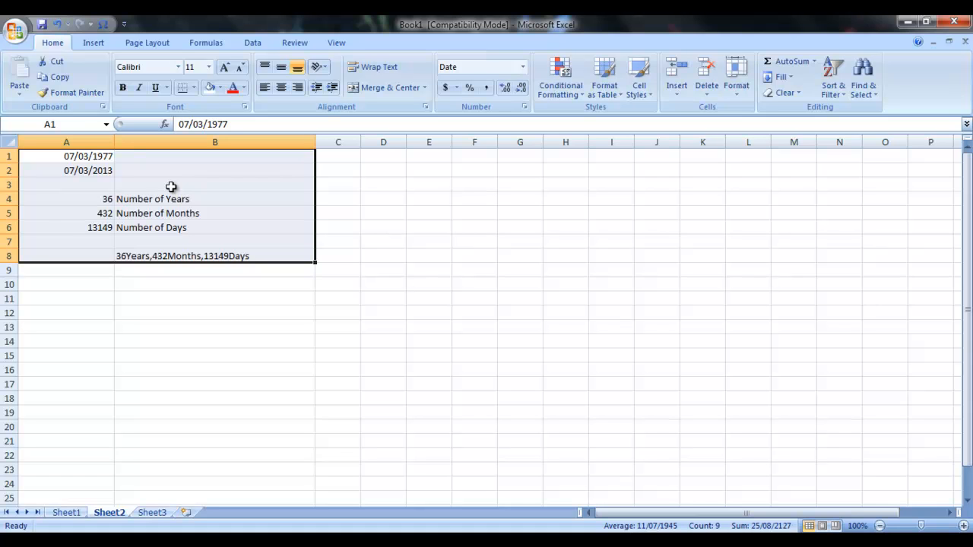
mouse_move(196, 251)
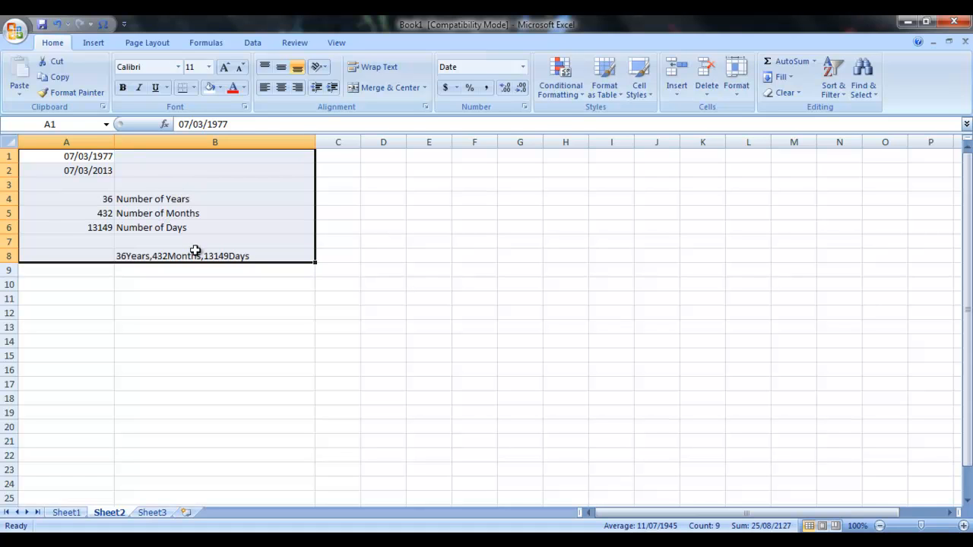
click(214, 255)
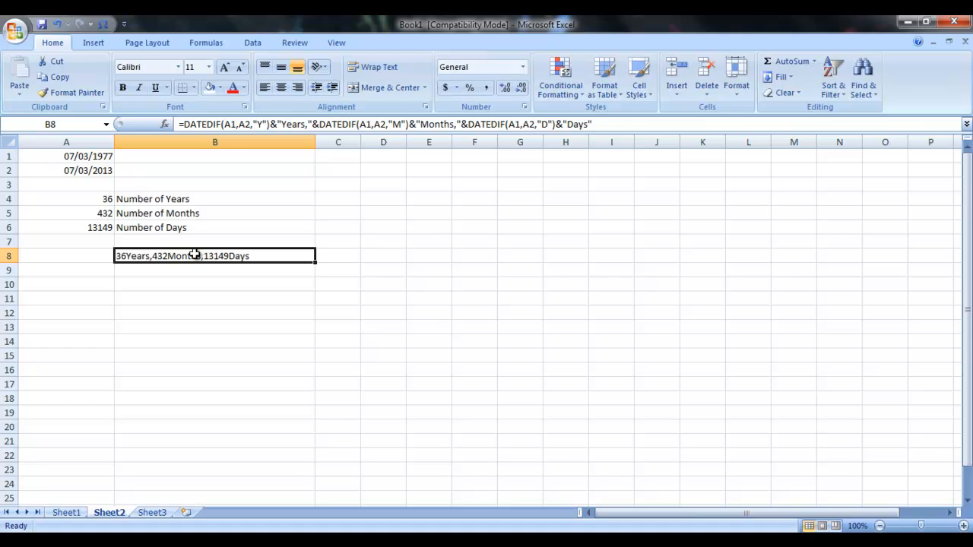